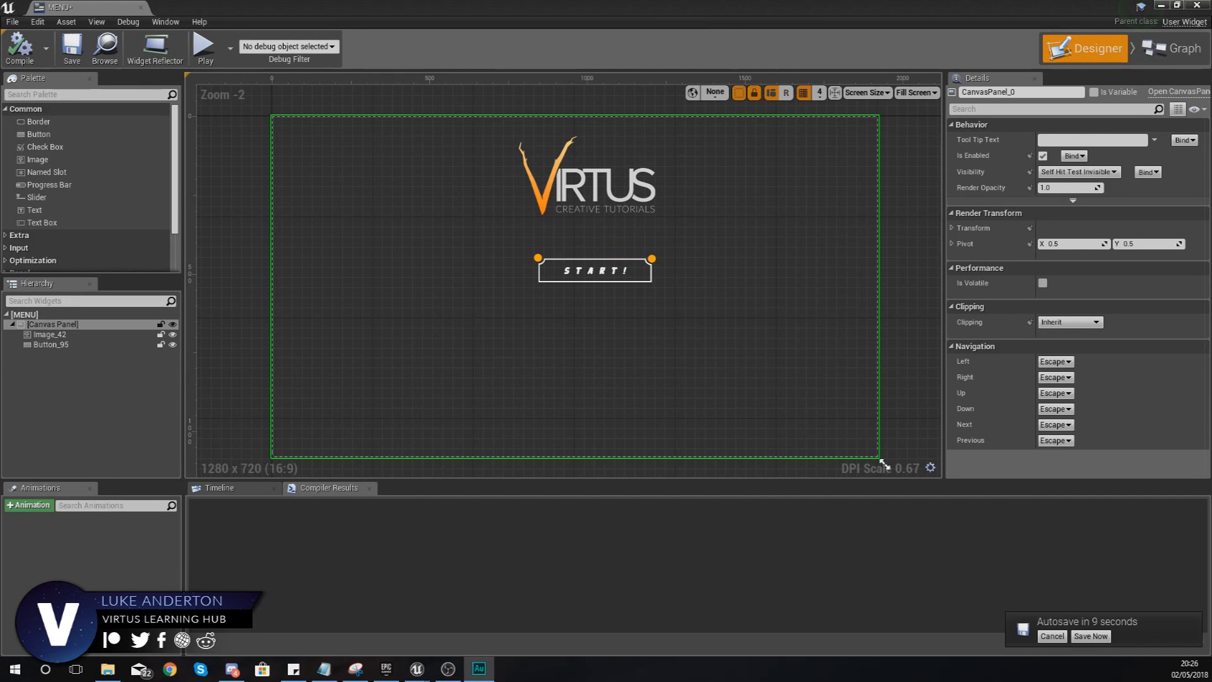
Step: Select the START button (Button_95) on the canvas to show its Details, zooming in on it
{"action": "left_click", "coordinate": [1050, 635]}
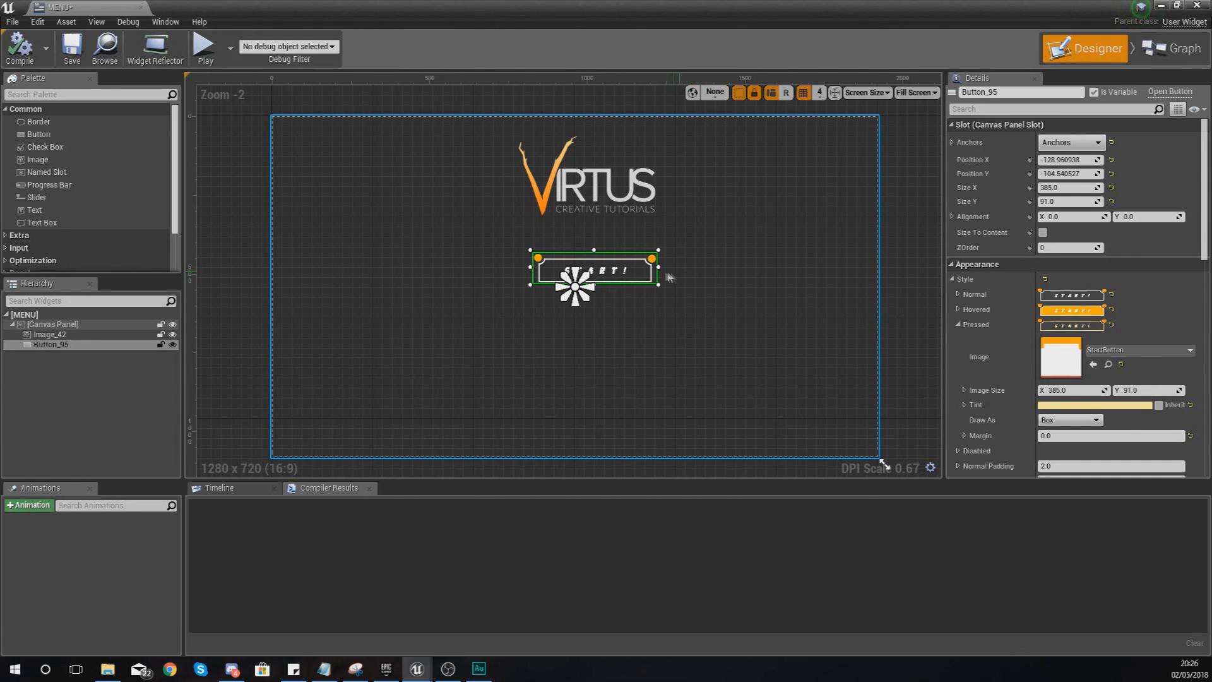
{"action": "scroll", "scroll_direction": "up", "scroll_amount": 3}
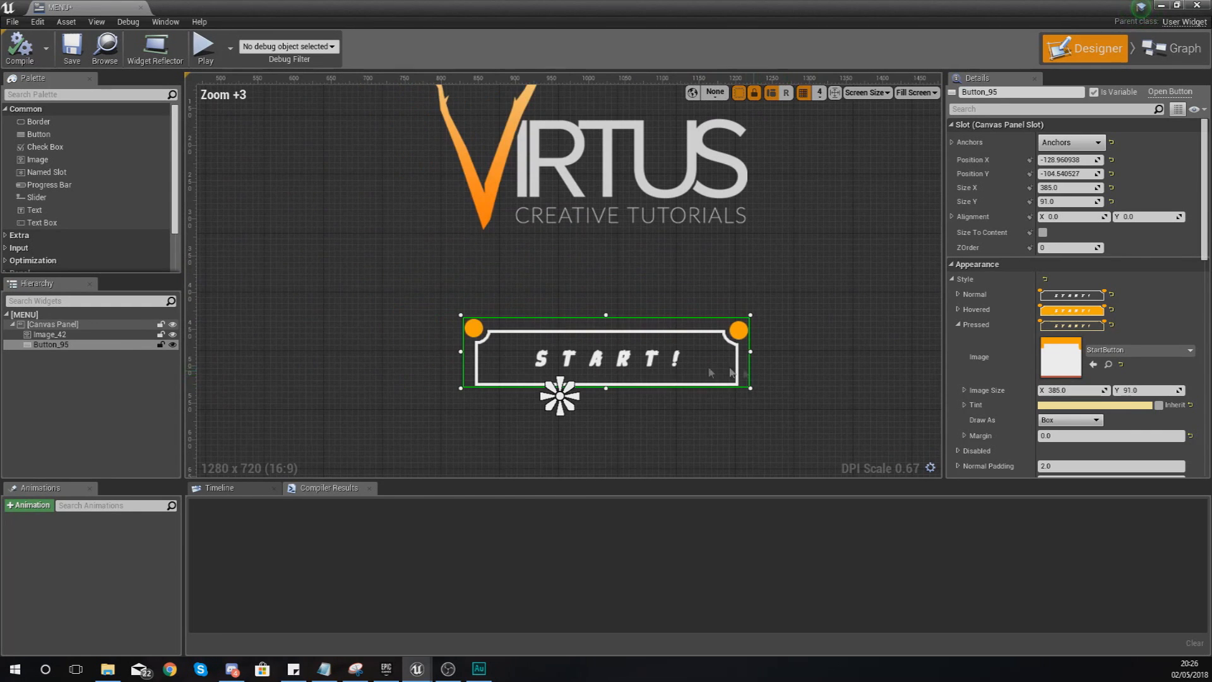
{"action": "mouse_move", "coordinate": [522, 356]}
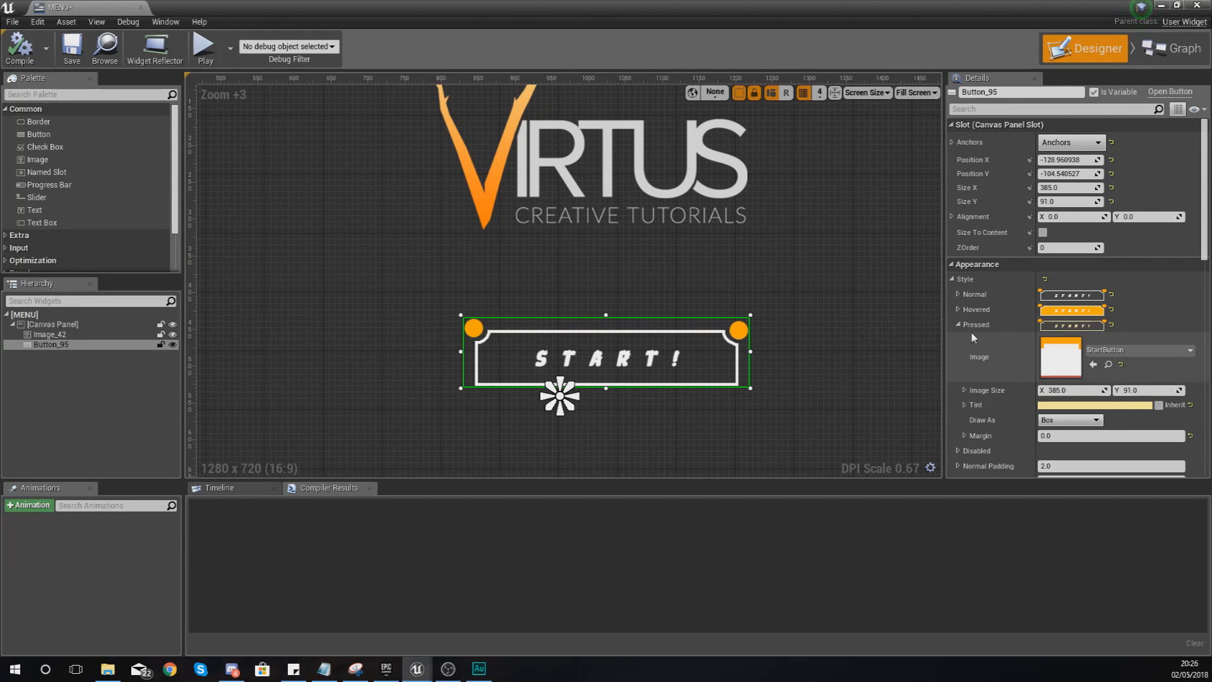
{"action": "scroll", "scroll_direction": "down", "scroll_amount": 3}
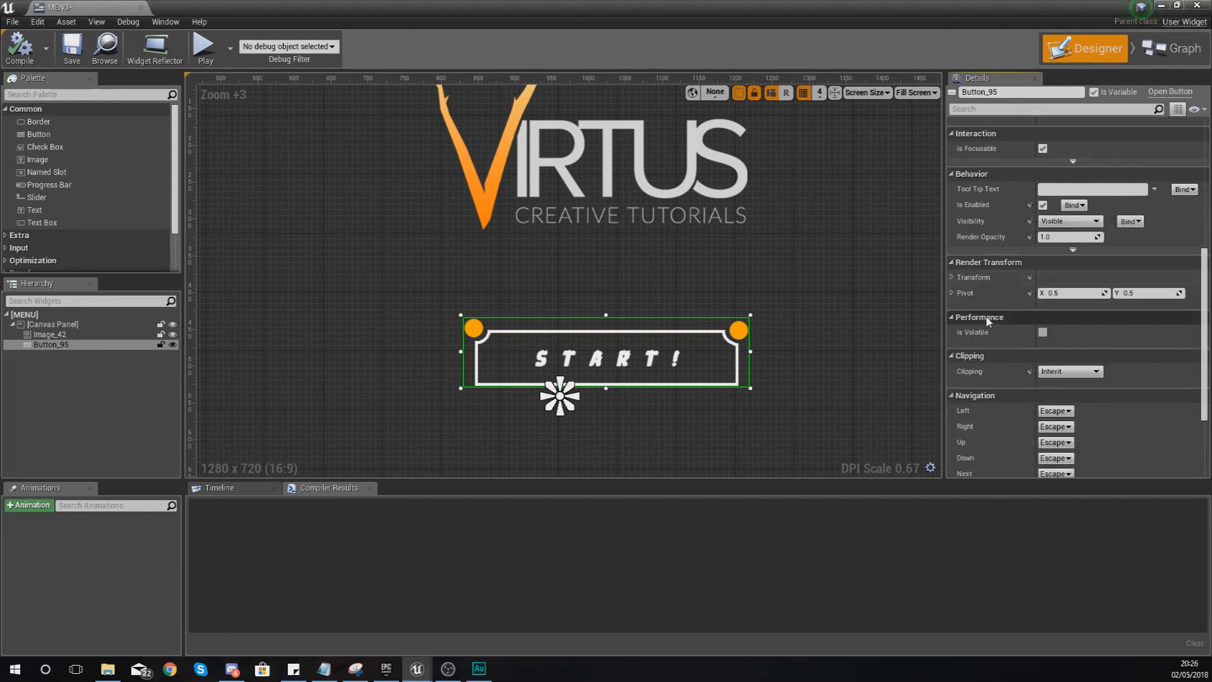
{"action": "scroll", "scroll_direction": "down", "scroll_amount": 3}
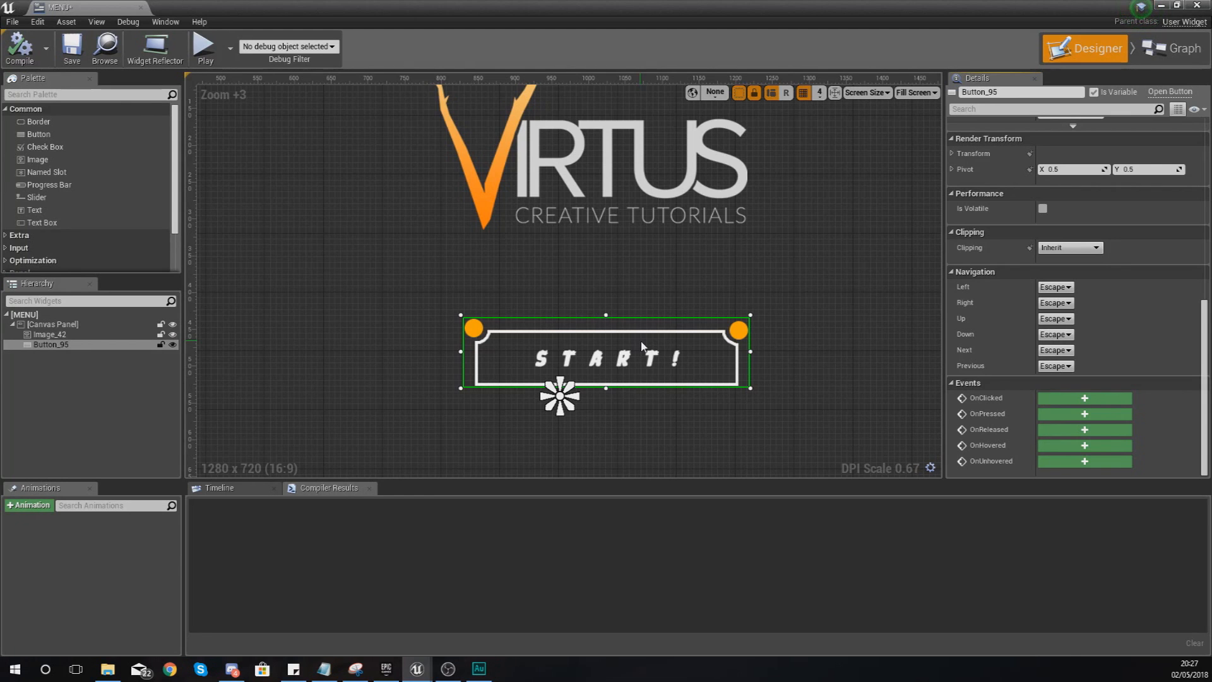
{"action": "mouse_move", "coordinate": [665, 322]}
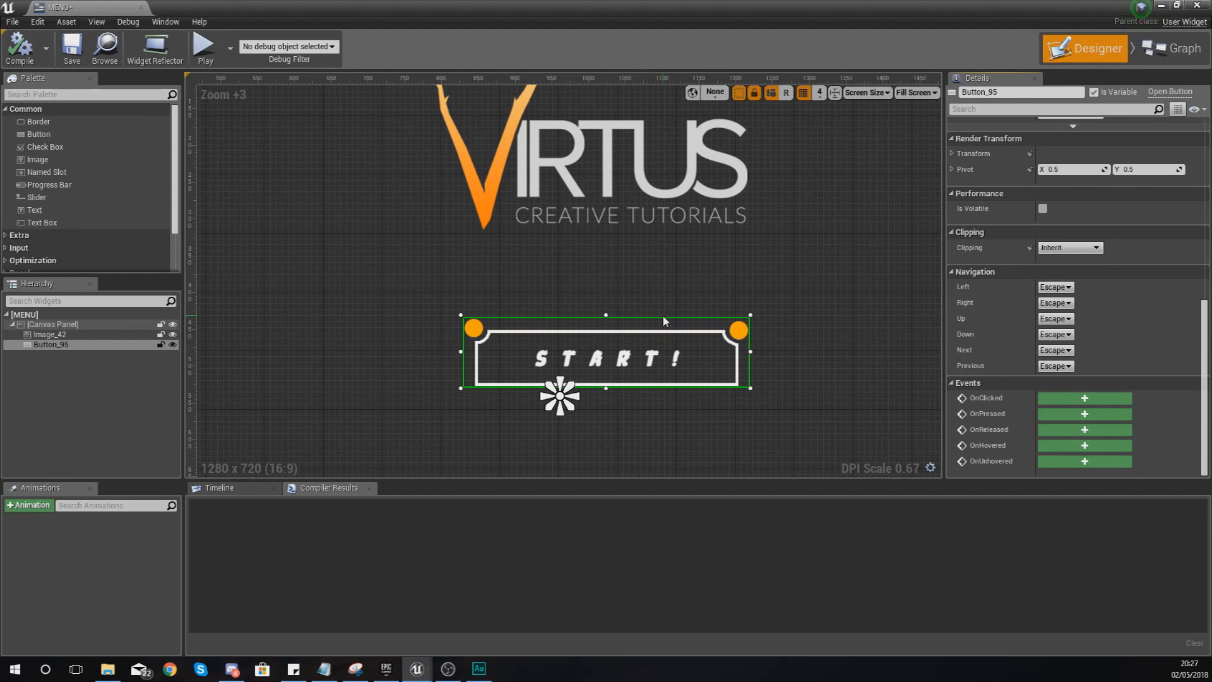
{"action": "mouse_move", "coordinate": [703, 329]}
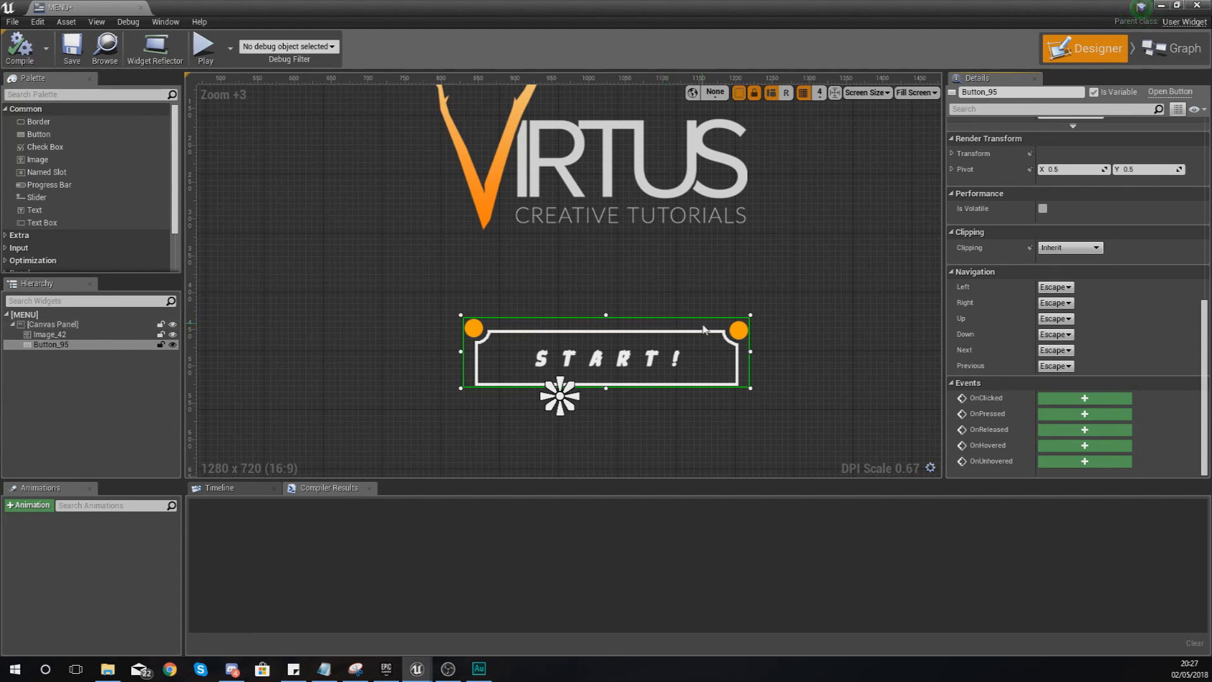
{"action": "mouse_move", "coordinate": [688, 321]}
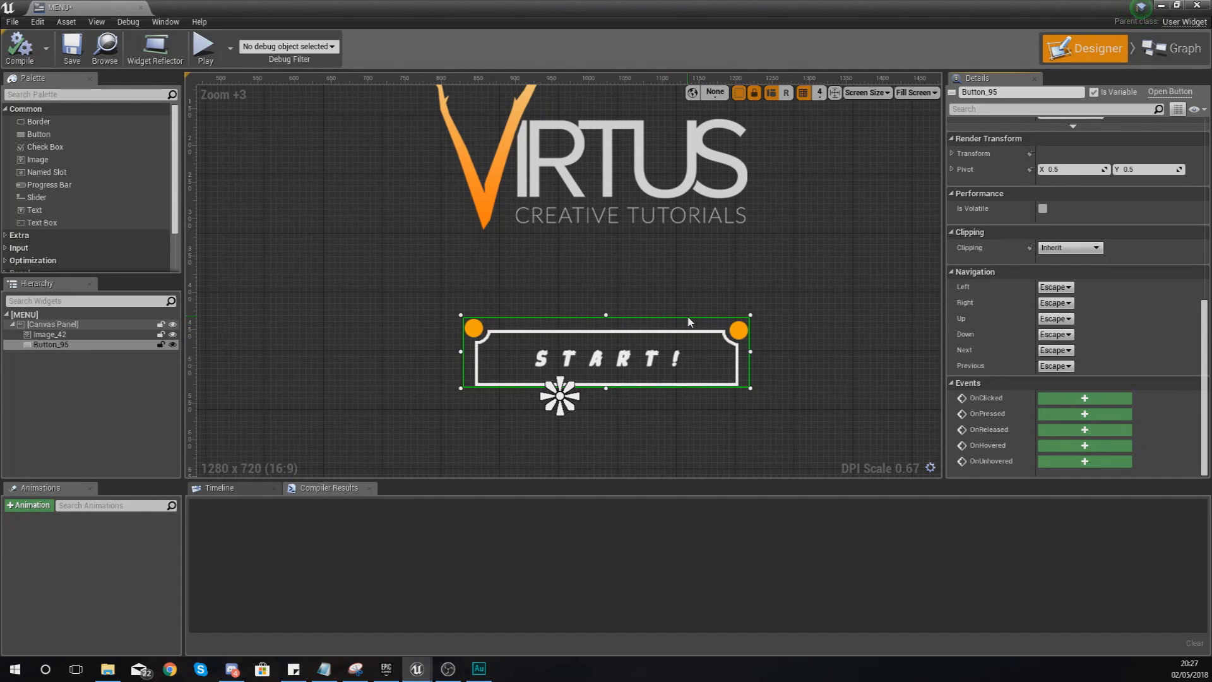
{"action": "mouse_move", "coordinate": [732, 356]}
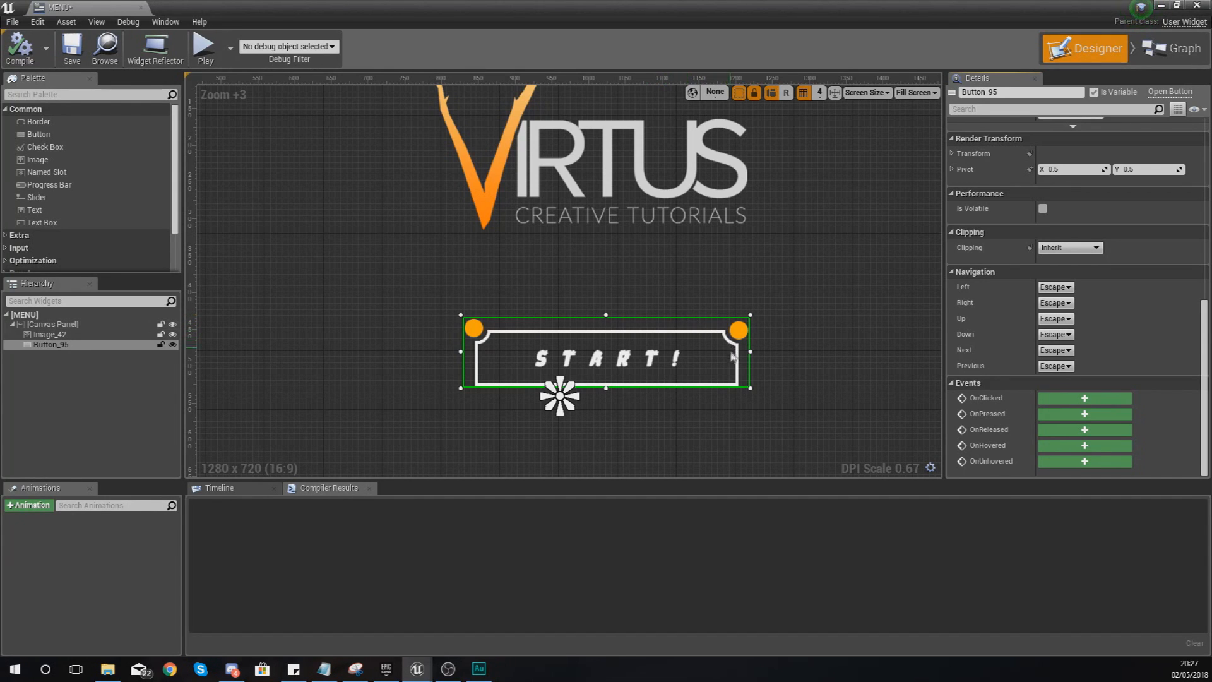
{"action": "scroll", "scroll_direction": "up", "scroll_amount": 3}
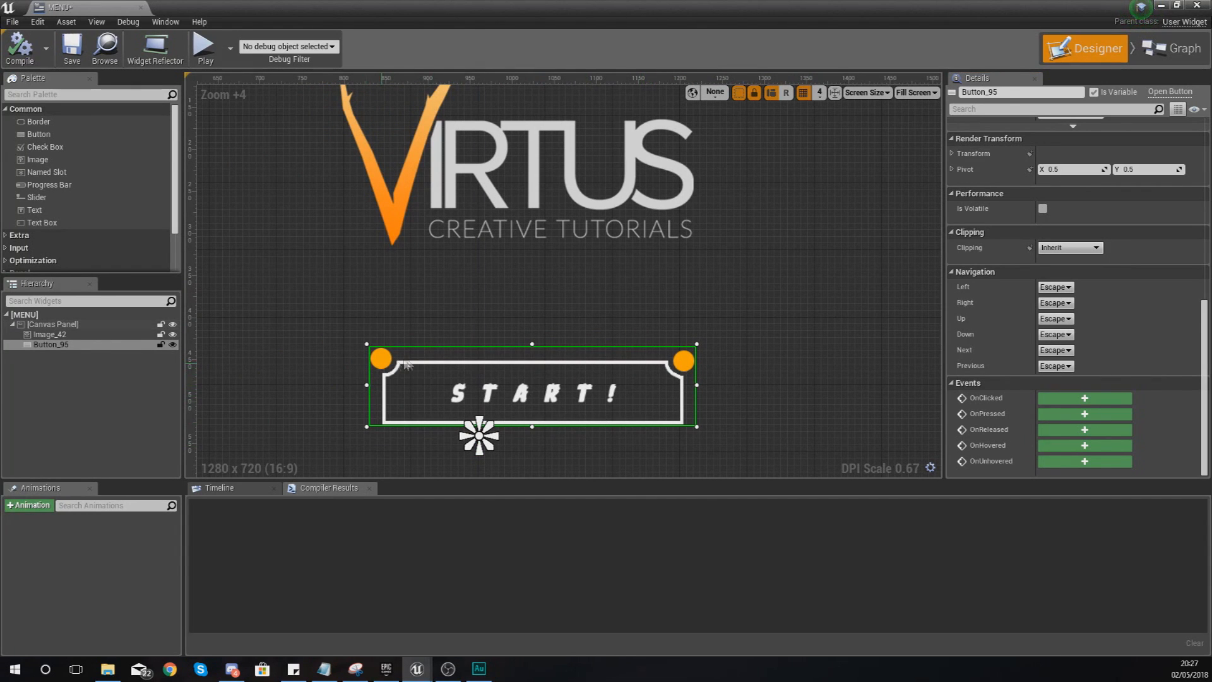
{"action": "mouse_move", "coordinate": [746, 357]}
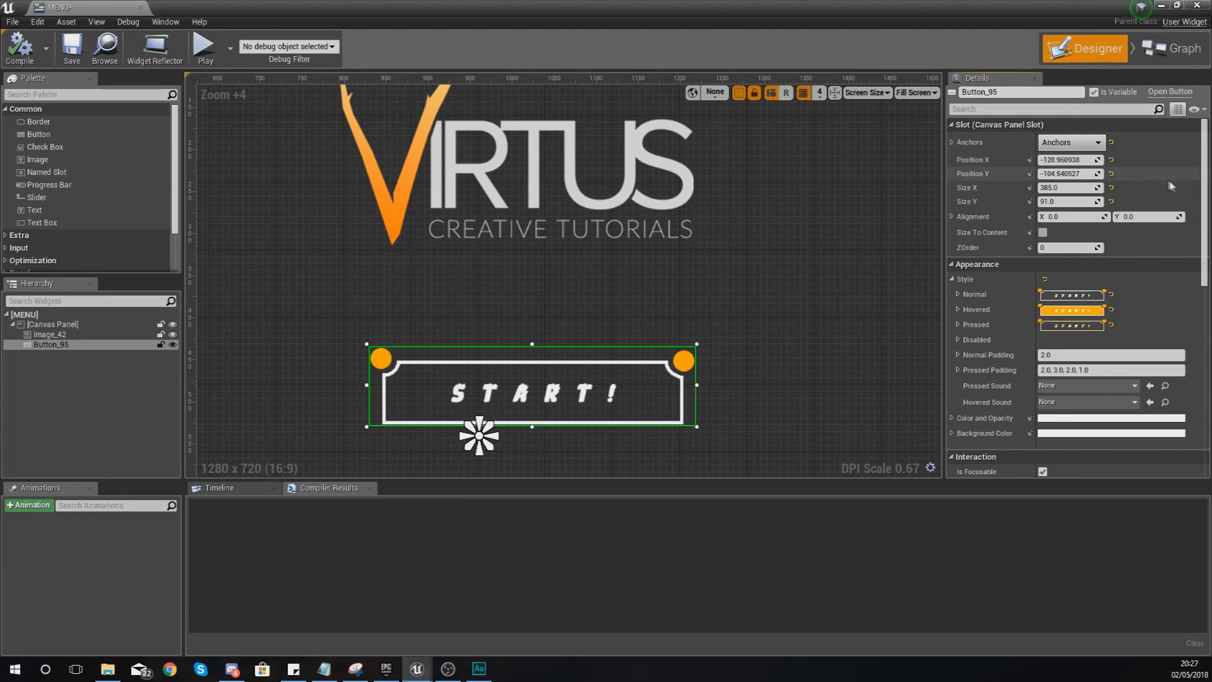
{"action": "scroll", "scroll_direction": "down", "scroll_amount": 3}
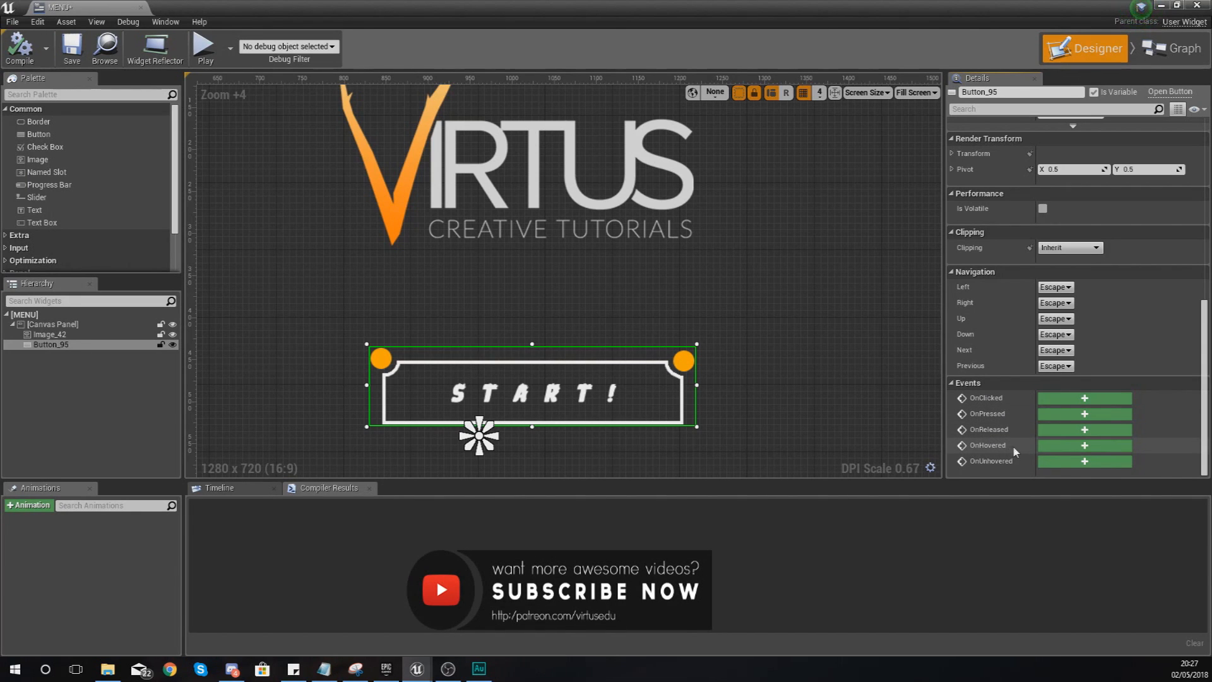
{"action": "mouse_move", "coordinate": [1020, 454]}
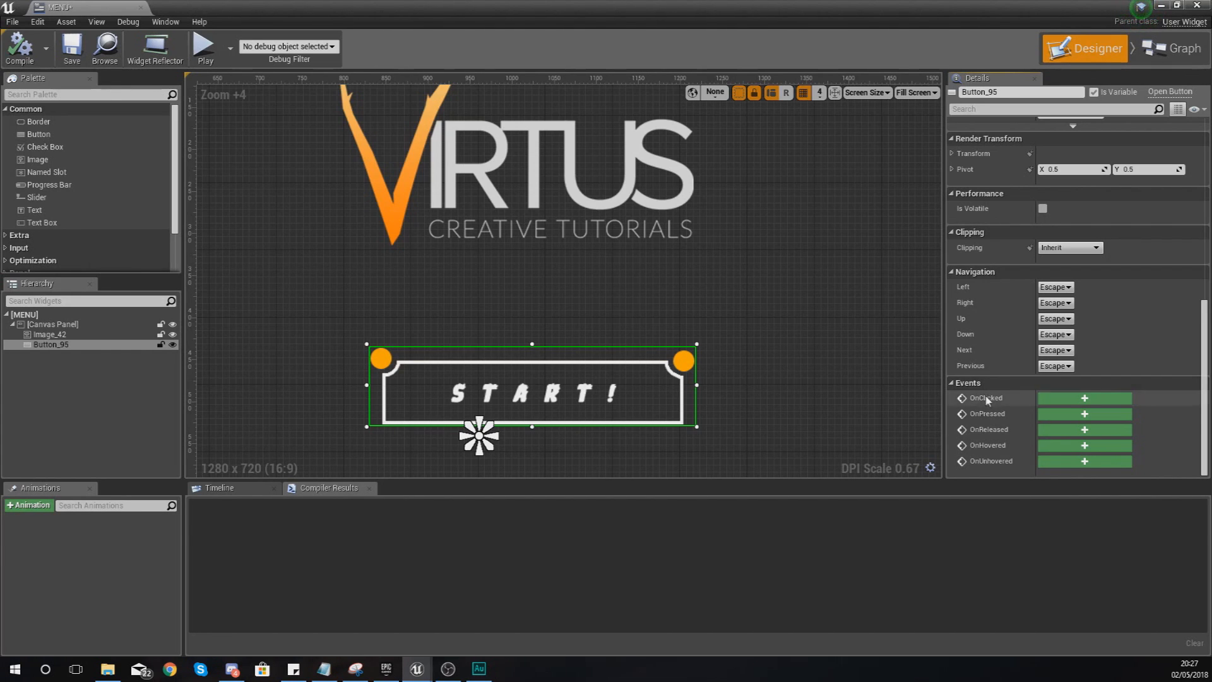
{"action": "mouse_move", "coordinate": [992, 408]}
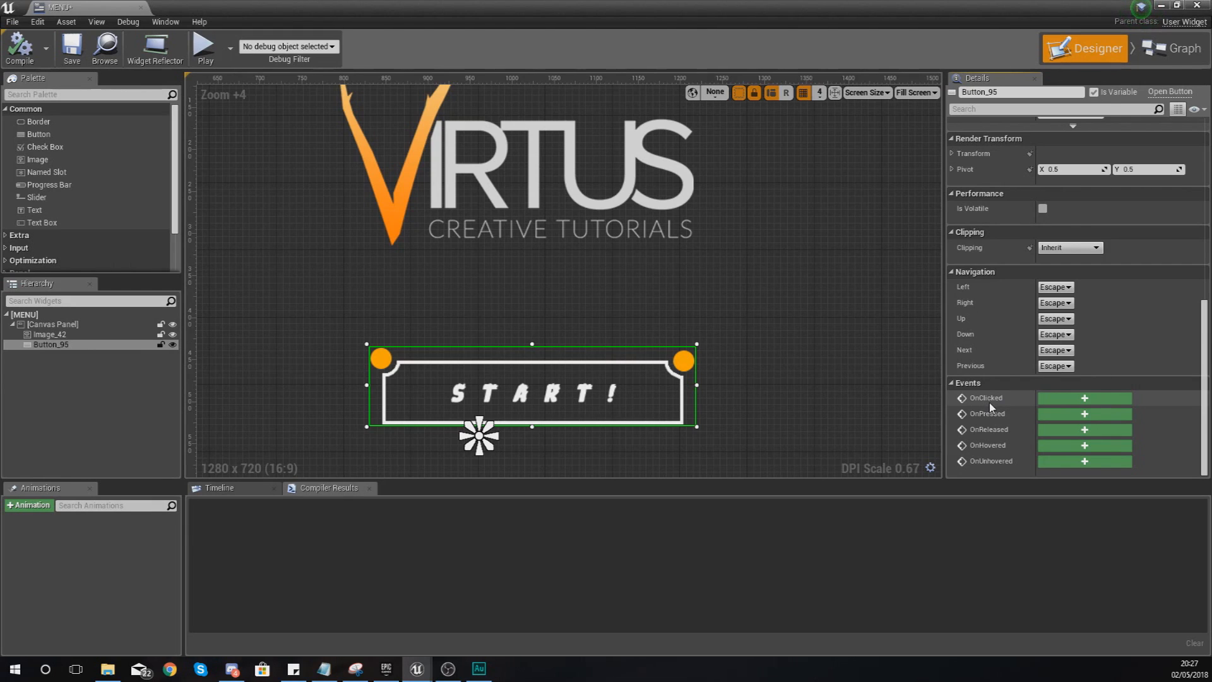
{"action": "mouse_move", "coordinate": [1084, 398]}
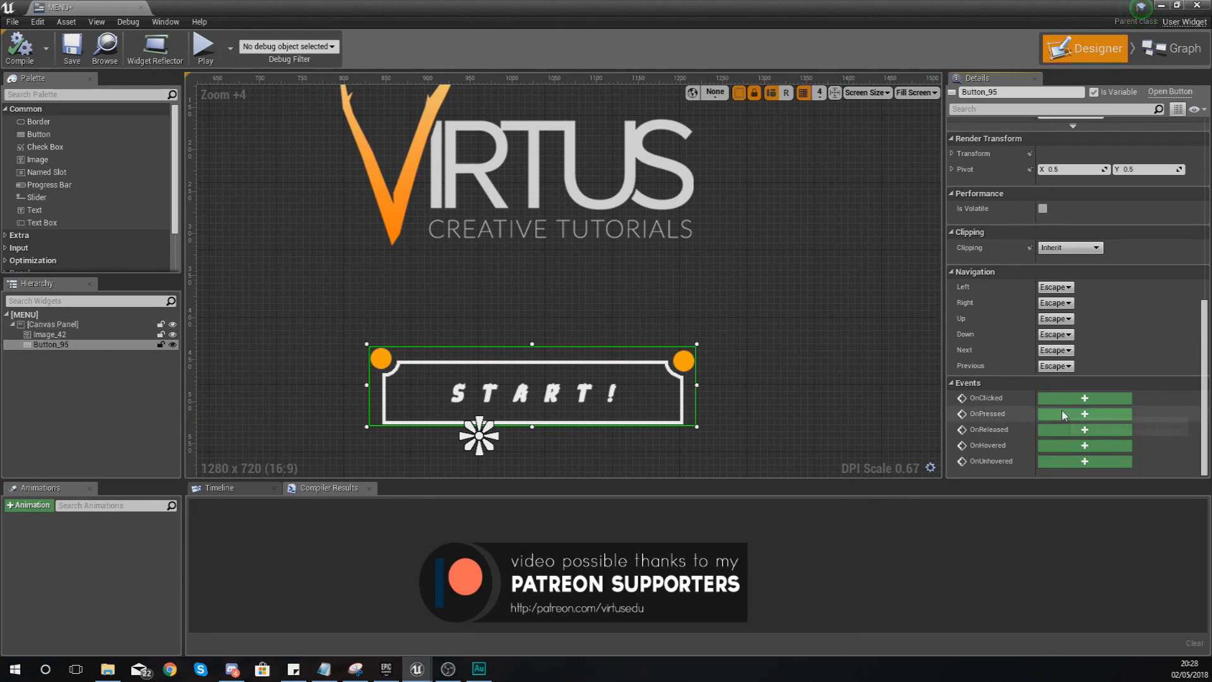
{"action": "mouse_move", "coordinate": [762, 412]}
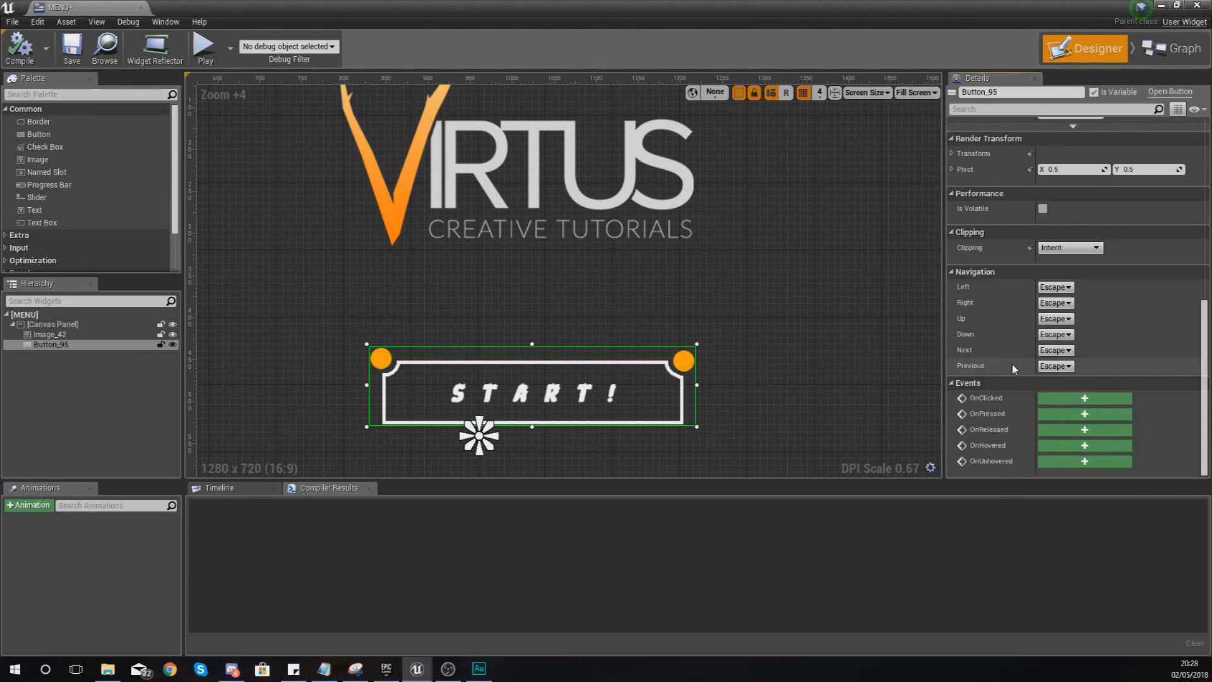
{"action": "mouse_move", "coordinate": [992, 398]}
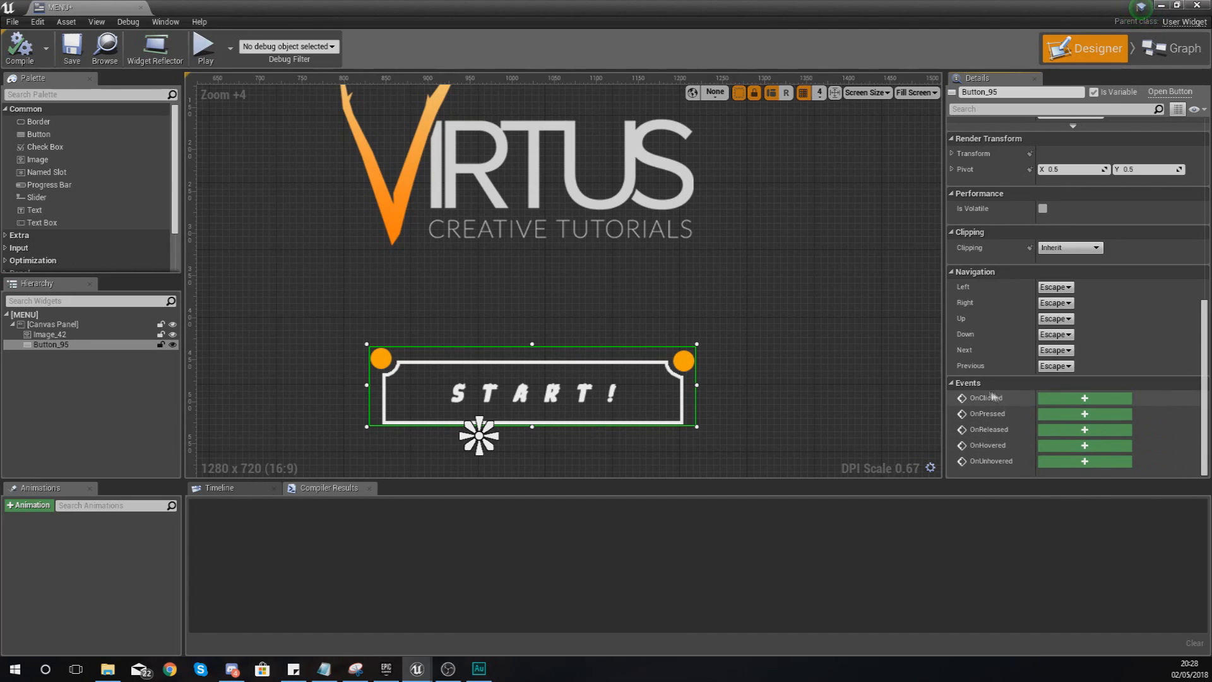
{"action": "mouse_move", "coordinate": [982, 400]}
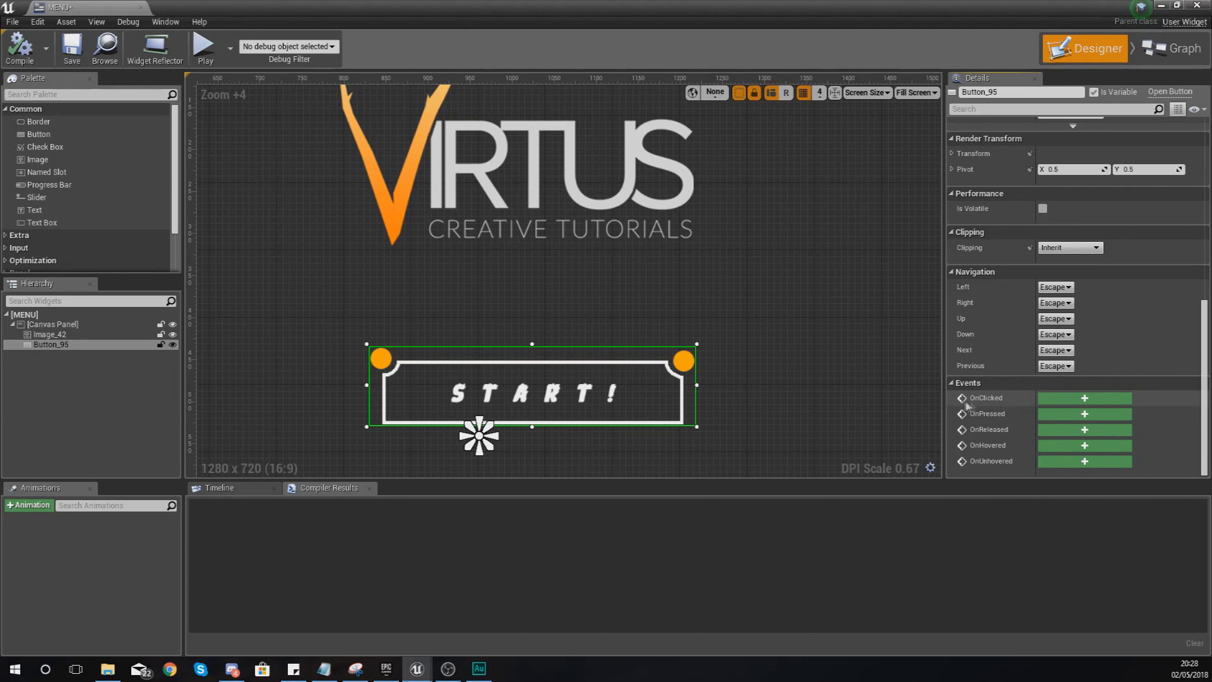
{"action": "mouse_move", "coordinate": [1055, 419]}
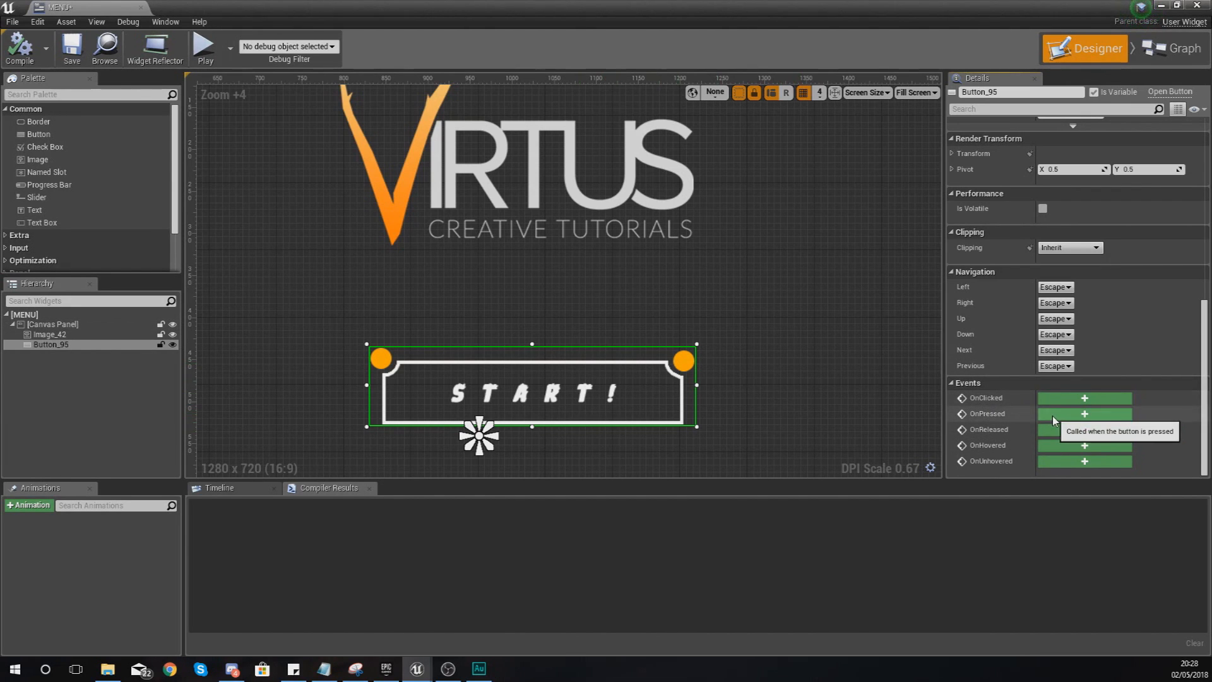
{"action": "mouse_move", "coordinate": [1055, 432]}
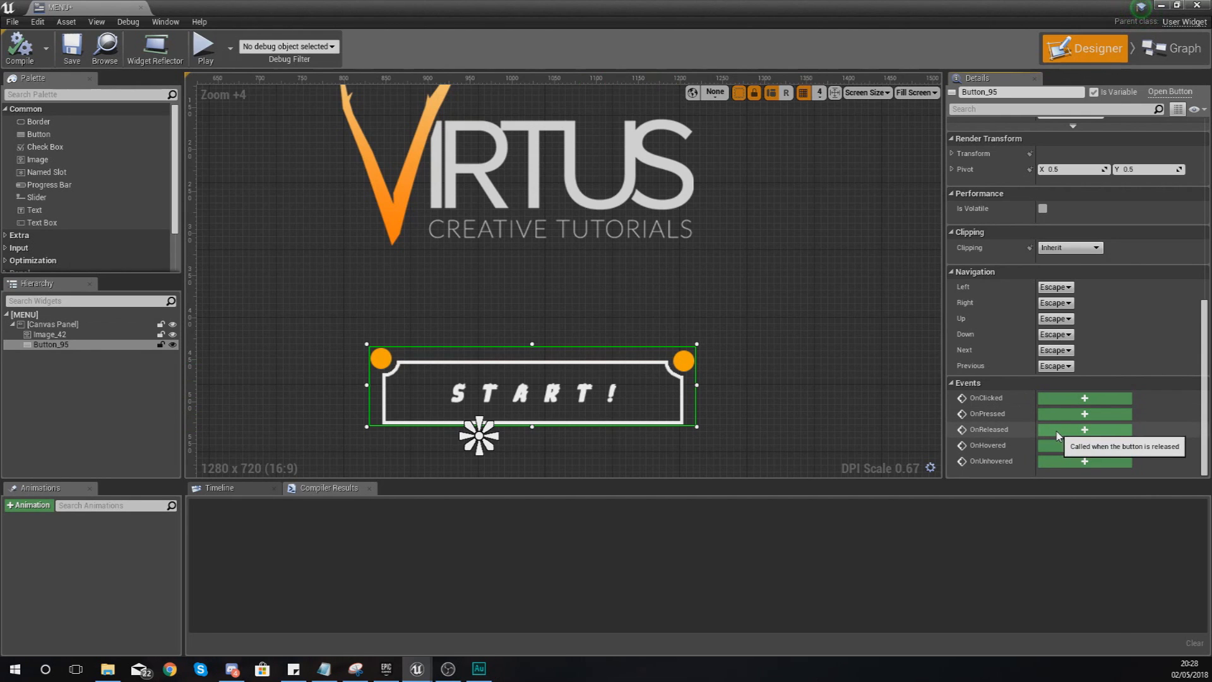
{"action": "mouse_move", "coordinate": [683, 381]}
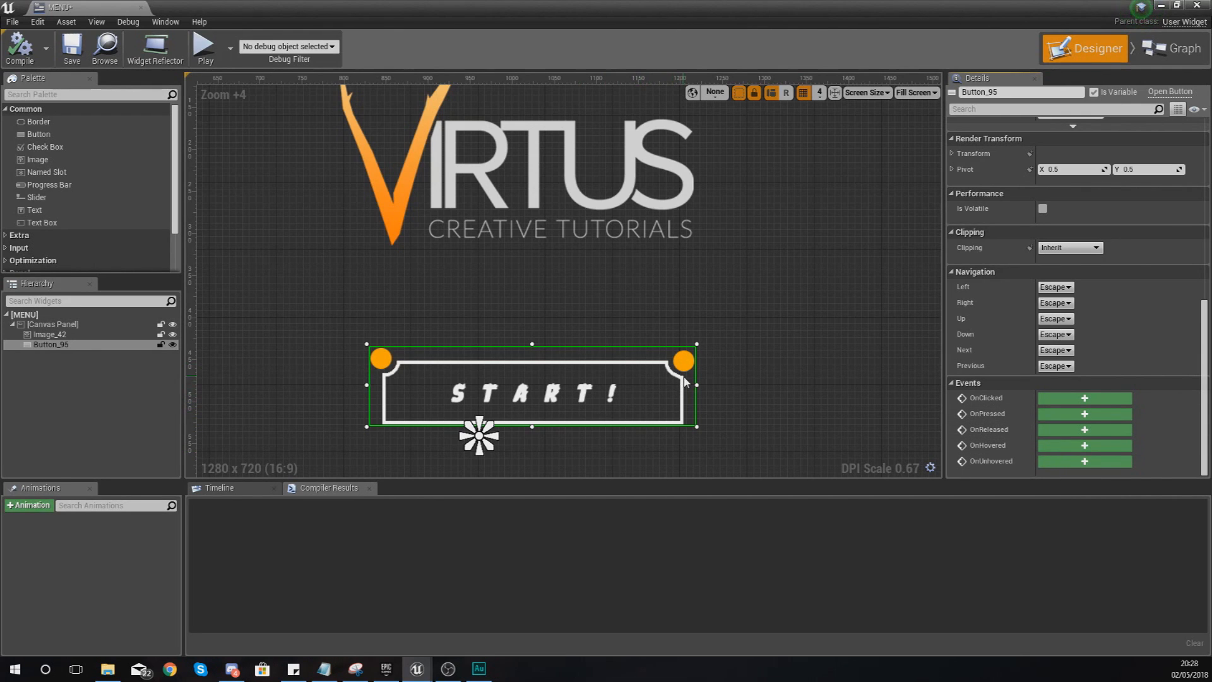
{"action": "mouse_move", "coordinate": [564, 432]}
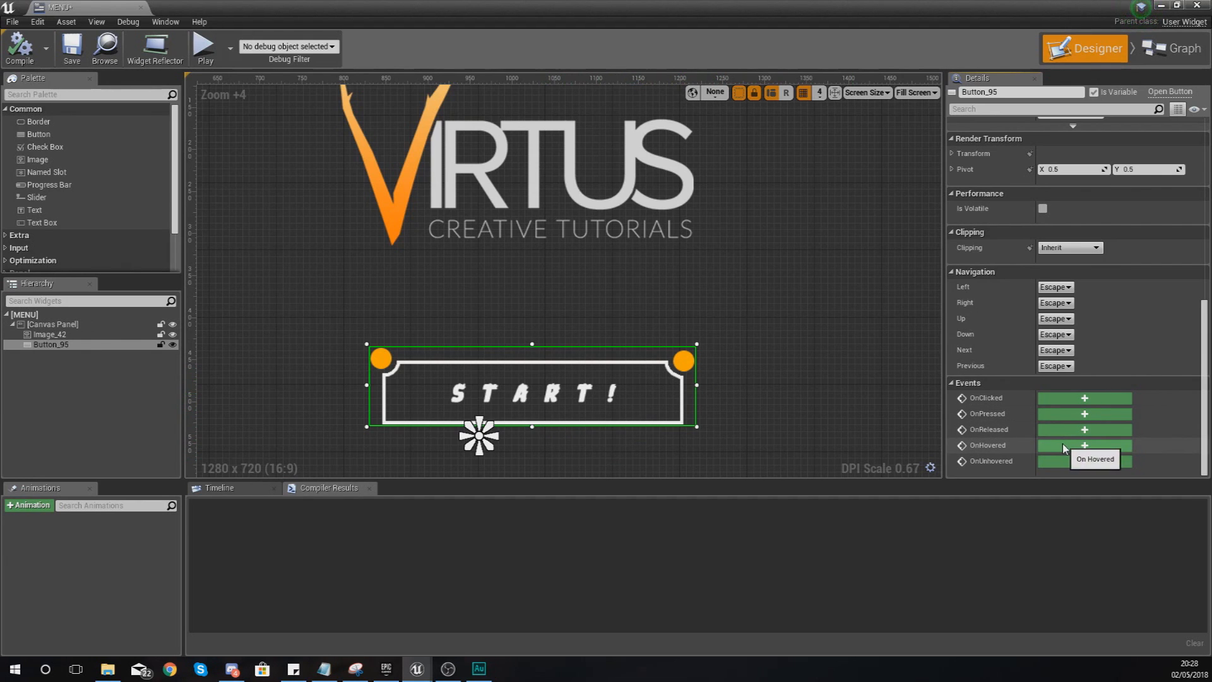
{"action": "mouse_move", "coordinate": [1034, 444]}
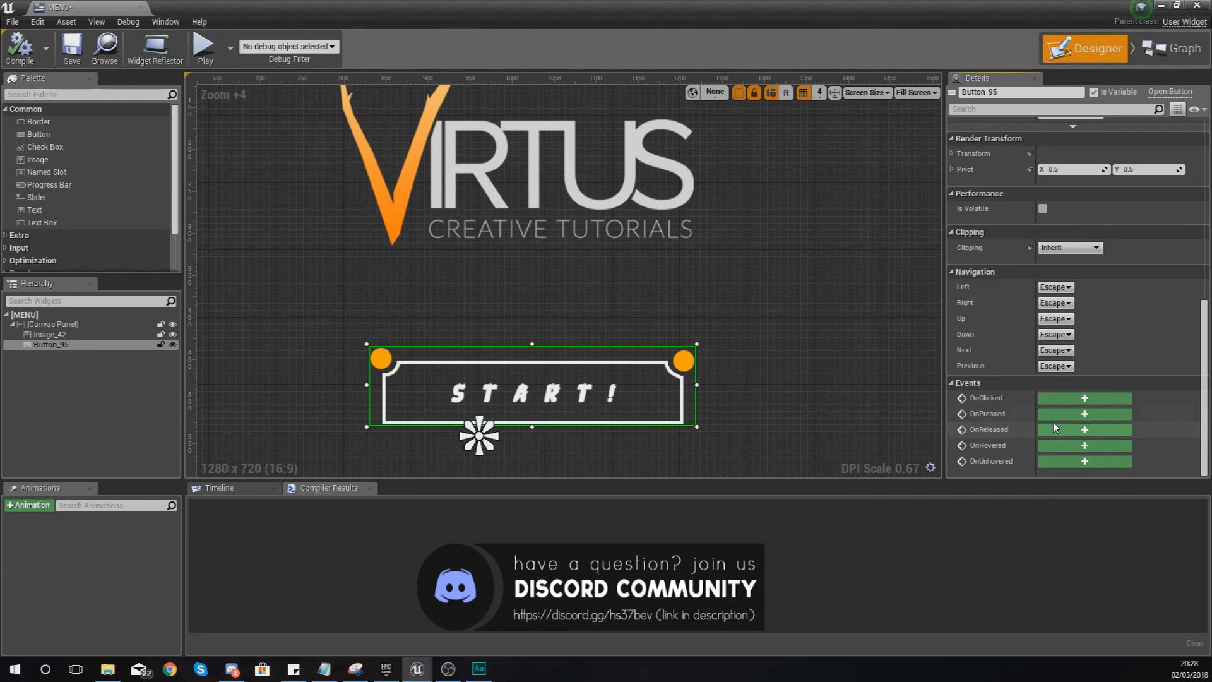
{"action": "mouse_move", "coordinate": [1085, 445]}
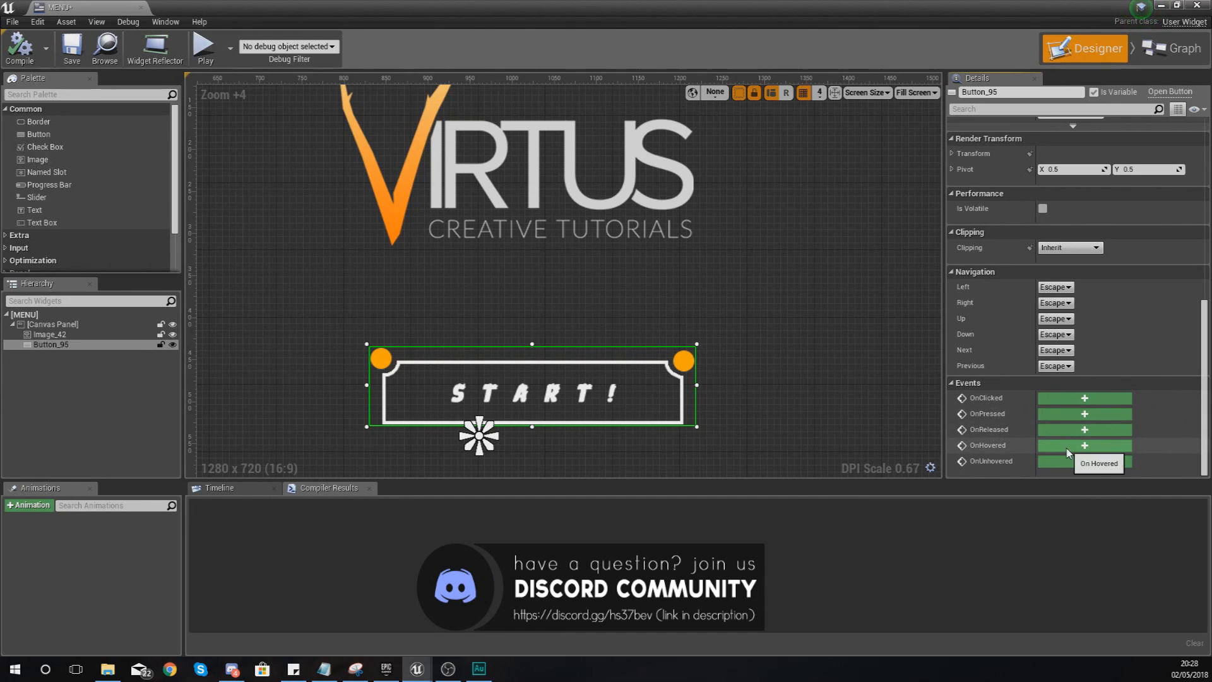
{"action": "mouse_move", "coordinate": [1024, 455]}
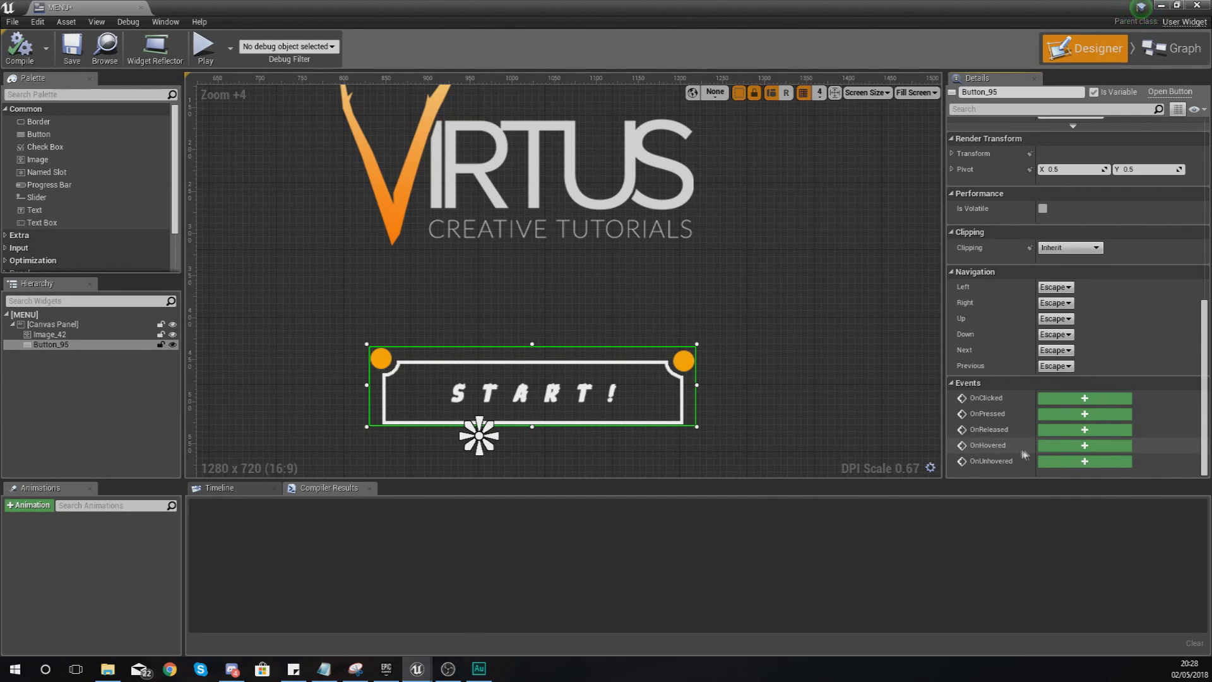
Step: Create the OnHovered event for the START button in the MENU event graph
{"action": "left_click", "coordinate": [1083, 445]}
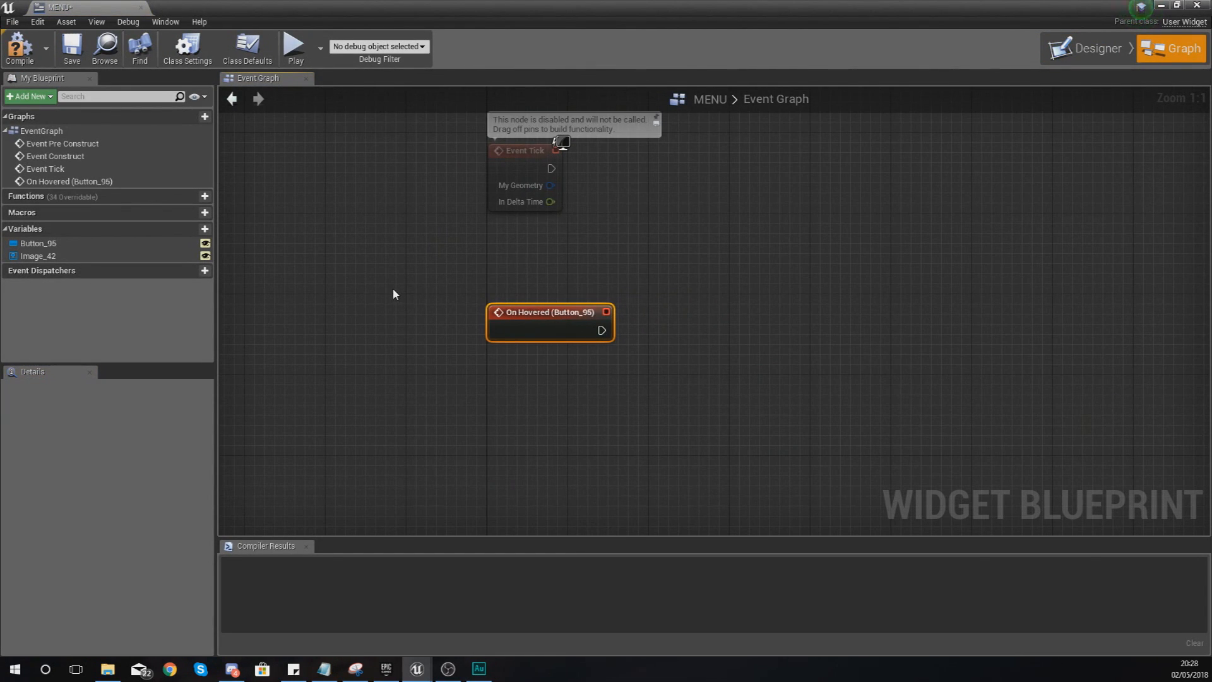
{"action": "mouse_move", "coordinate": [391, 300]}
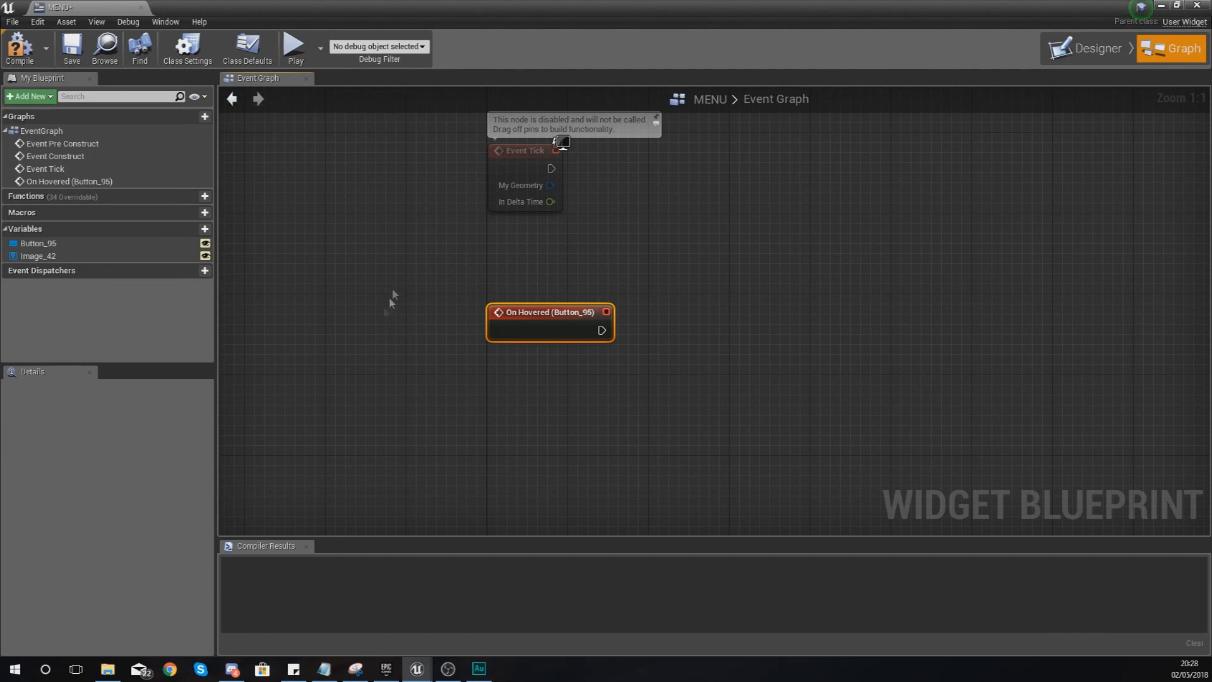
{"action": "mouse_move", "coordinate": [803, 333]}
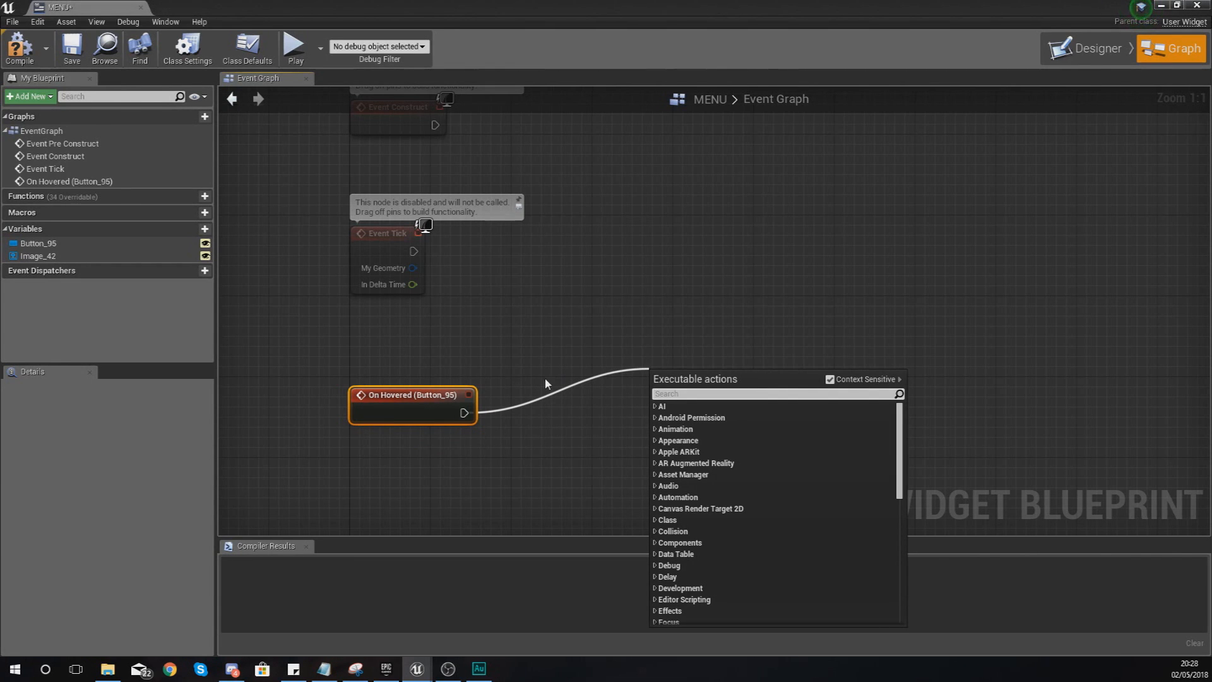
Step: Search the action menu from the On Hovered exec pin for 'play sound' to find Play Sound 2D
{"action": "key", "text": "escape"}
{"action": "type", "text": "play sou"}
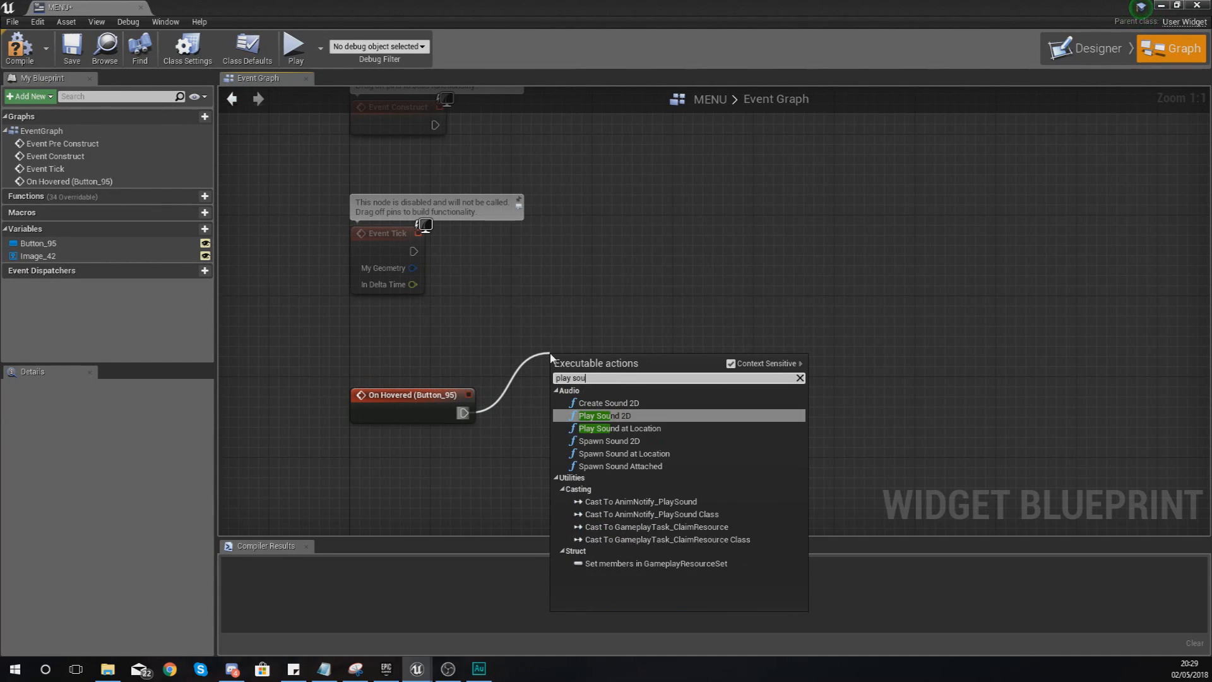
{"action": "type", "text": "nd"}
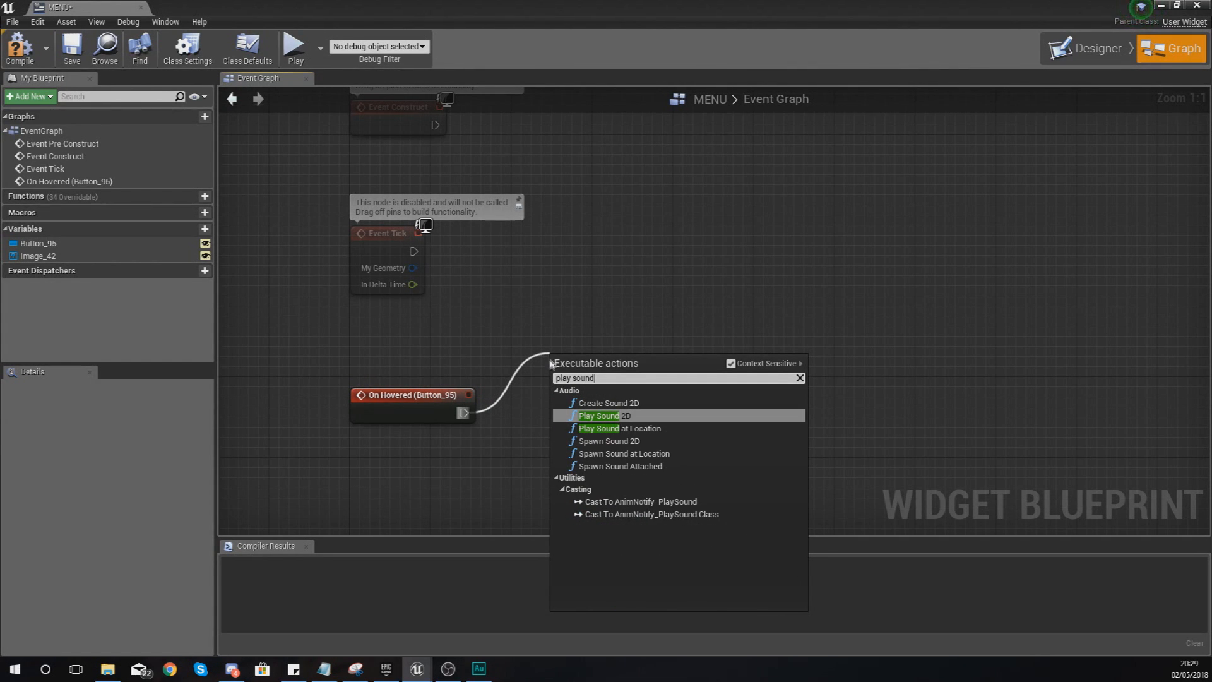
{"action": "mouse_move", "coordinate": [607, 415]}
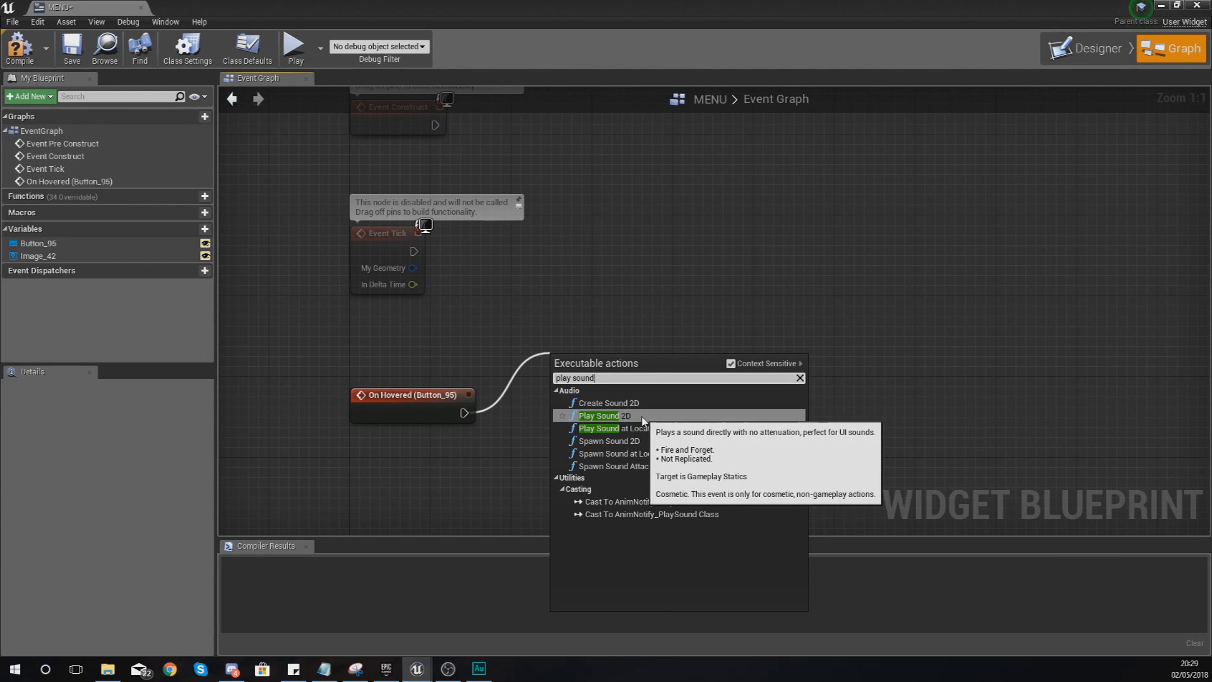
{"action": "mouse_move", "coordinate": [635, 424]}
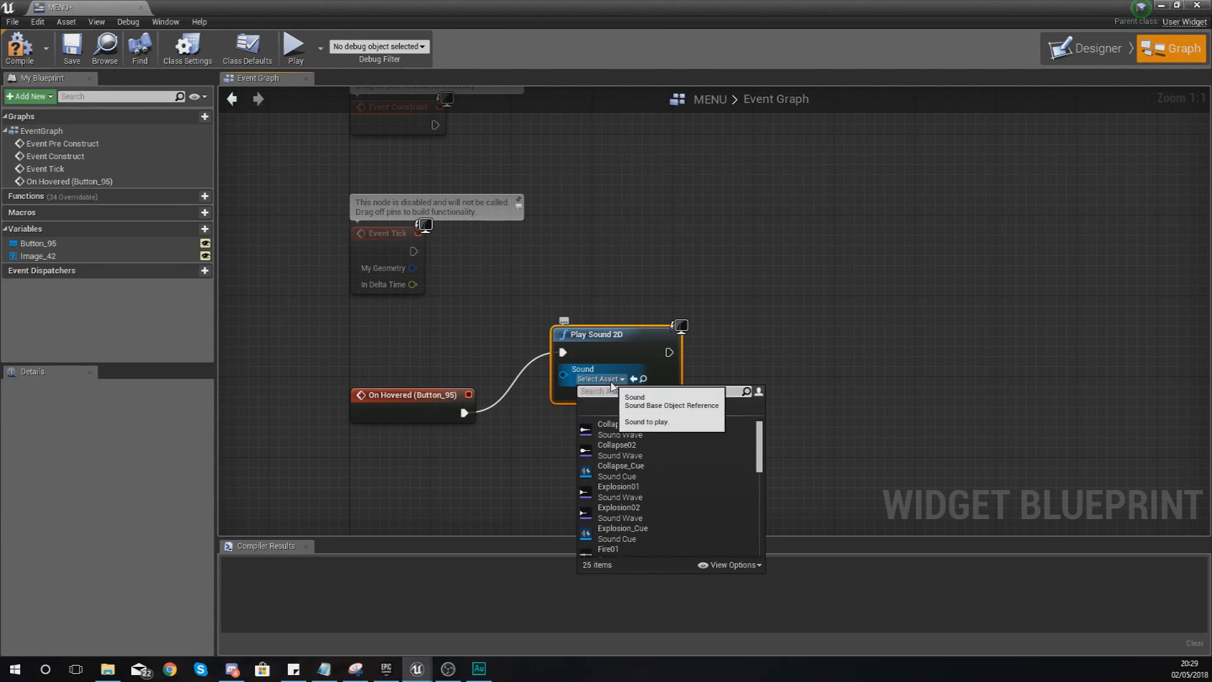
Step: Set the Play Sound 2D node to Collapse01, compile the MENU widget and return to the level editor
{"action": "scroll", "scroll_direction": "down", "scroll_amount": 3}
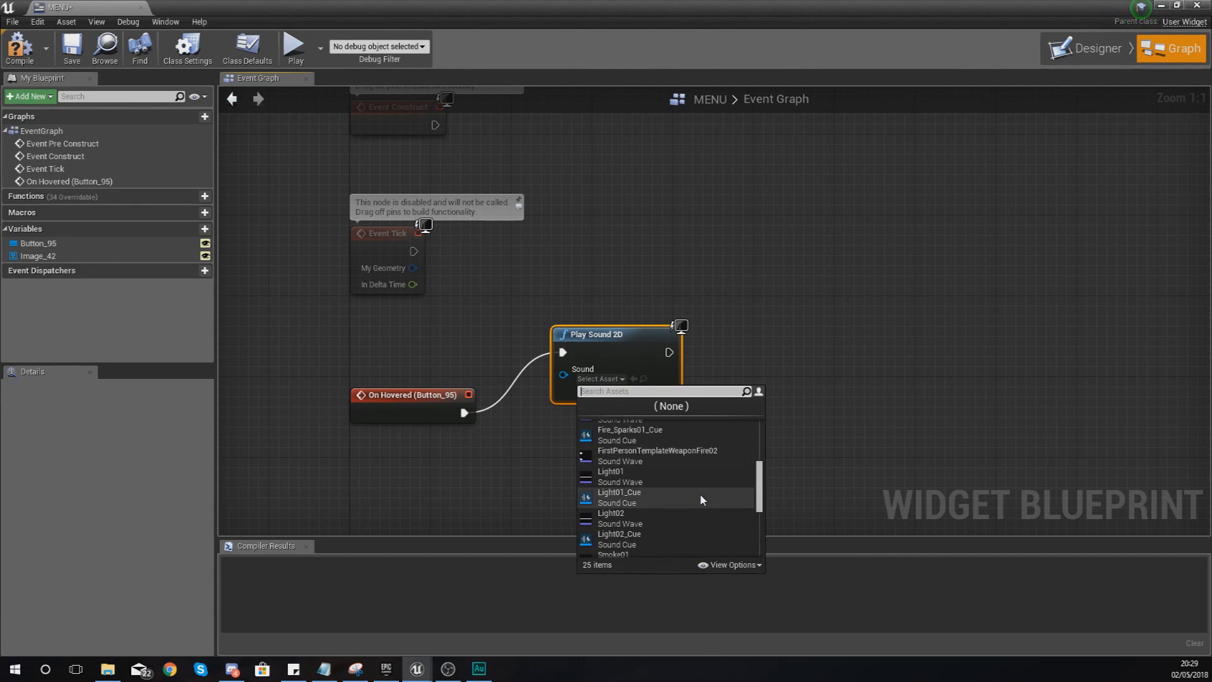
{"action": "scroll", "scroll_direction": "down", "scroll_amount": 3}
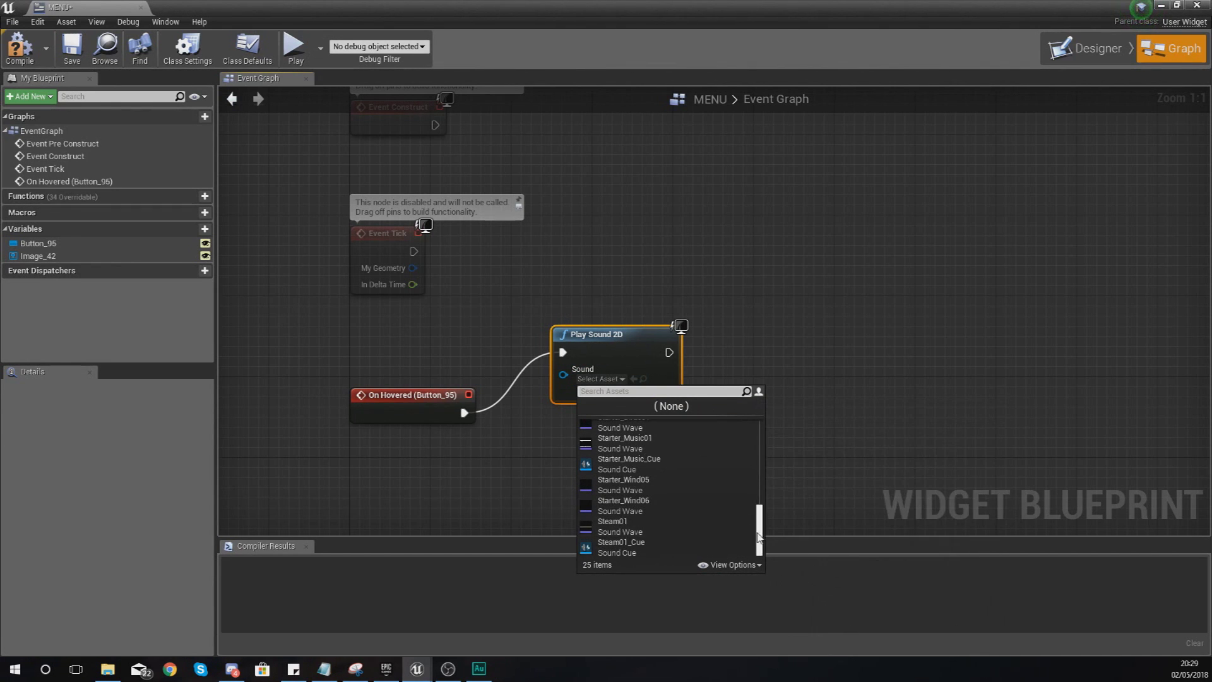
{"action": "scroll", "scroll_direction": "up", "scroll_amount": 3}
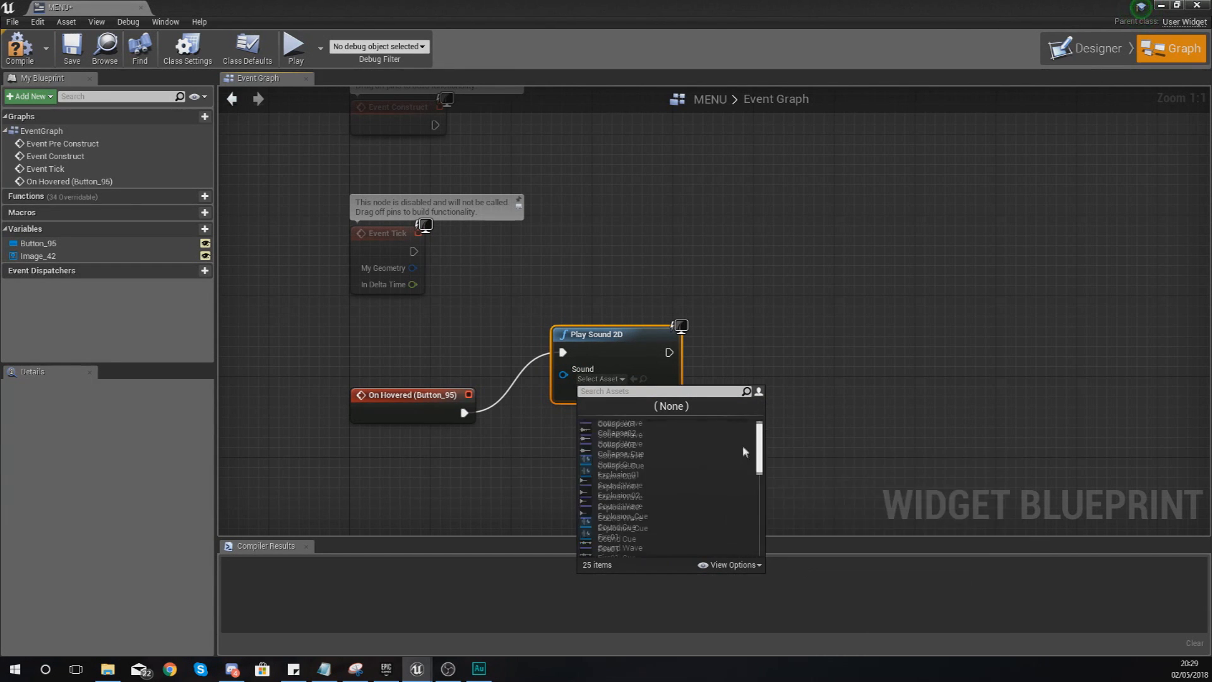
{"action": "left_click", "coordinate": [619, 423]}
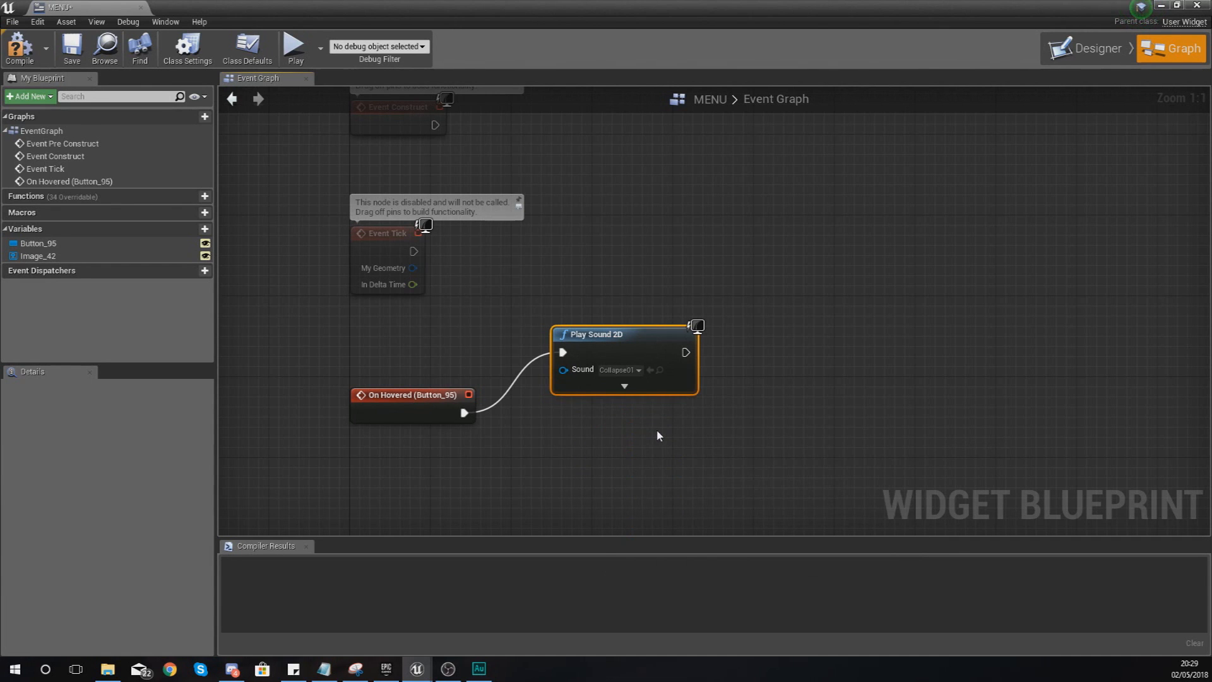
{"action": "left_click", "coordinate": [19, 48]}
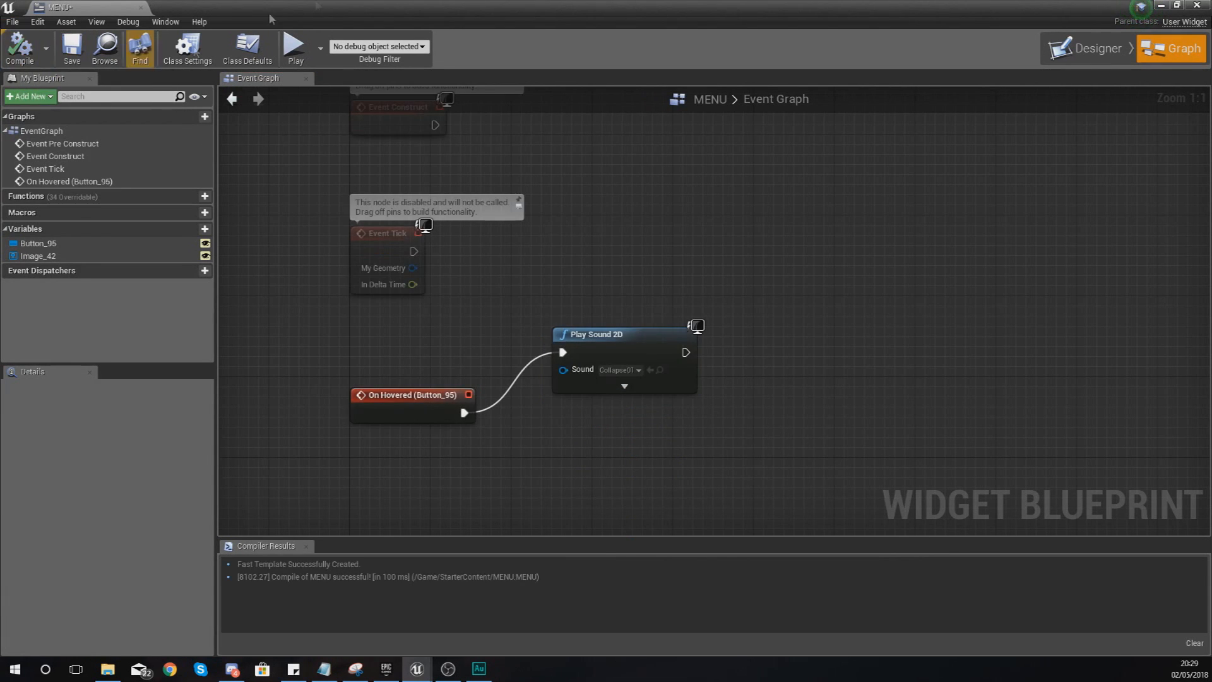
{"action": "left_click", "coordinate": [12, 22]}
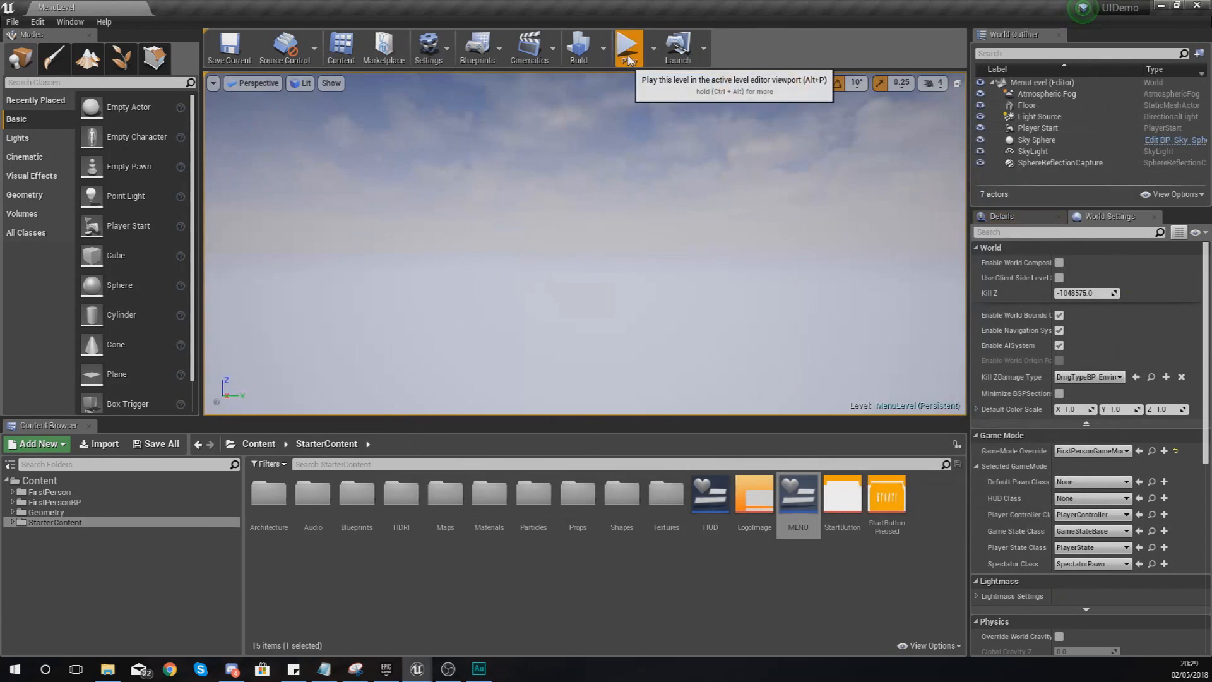
{"action": "left_click", "coordinate": [627, 46]}
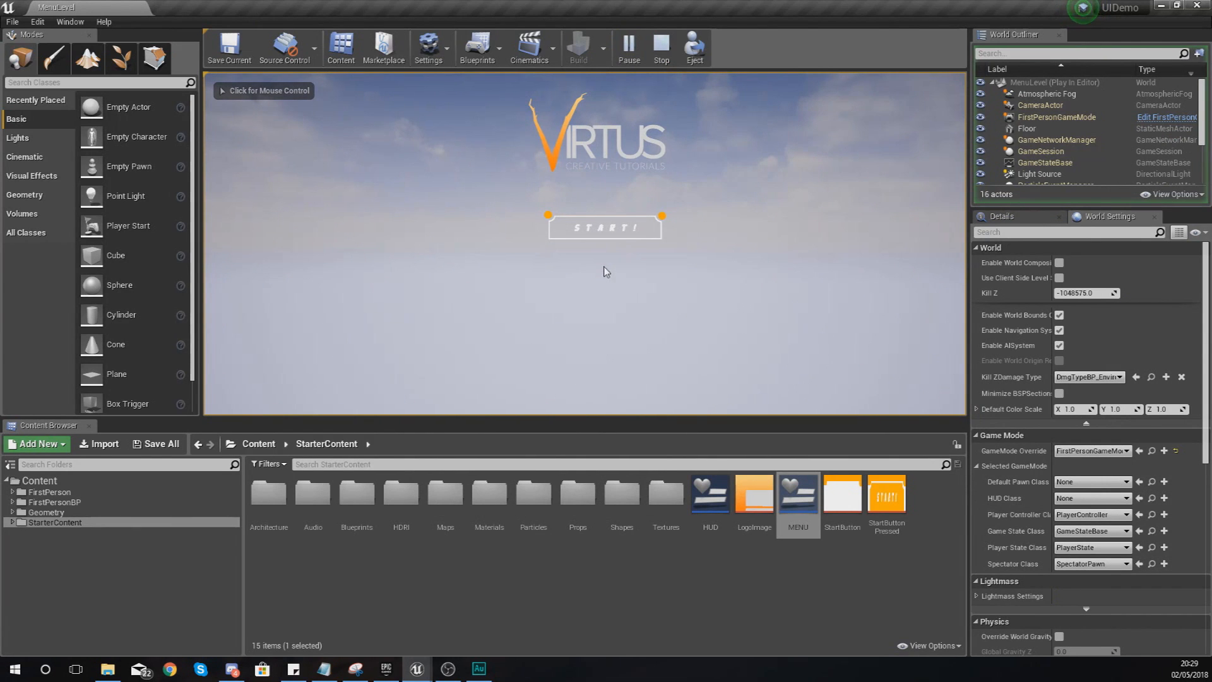
{"action": "mouse_move", "coordinate": [581, 284]}
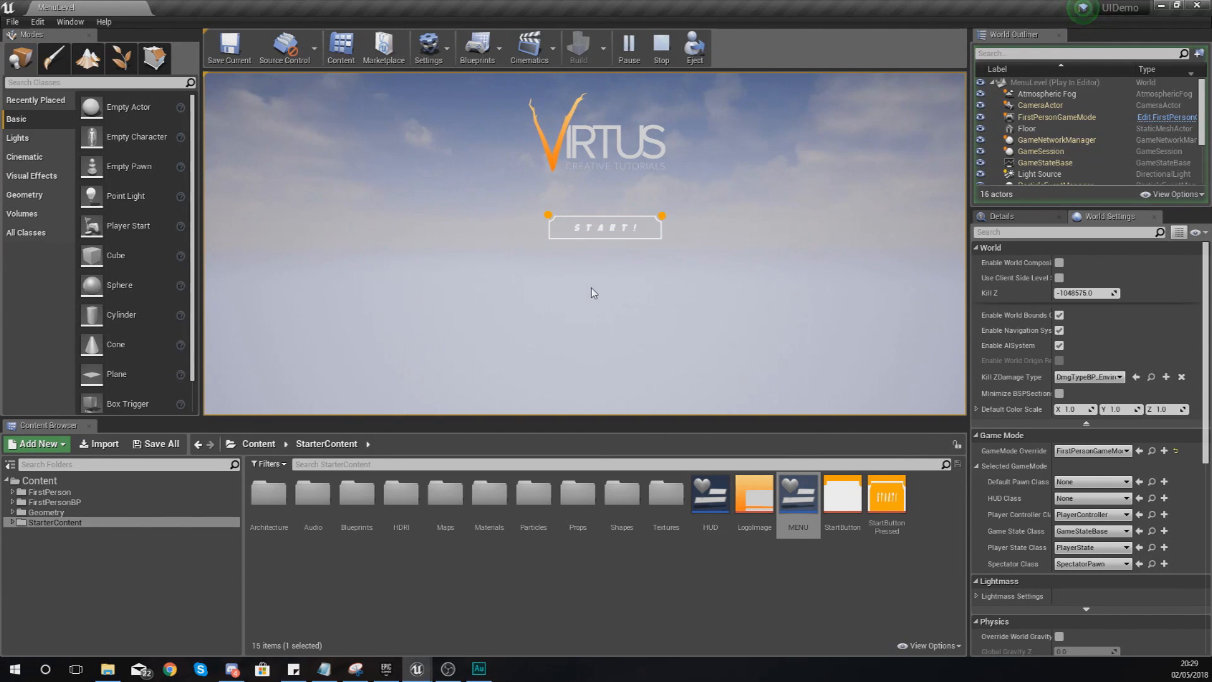
{"action": "mouse_move", "coordinate": [601, 260]}
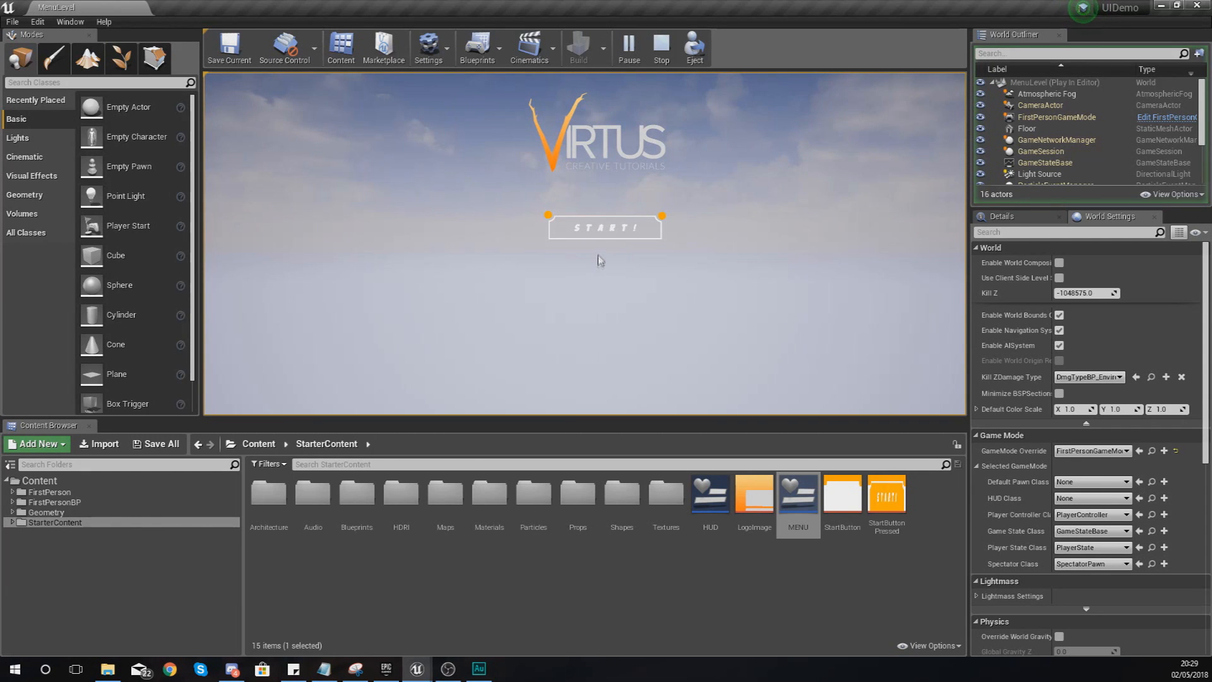
{"action": "mouse_move", "coordinate": [594, 267]}
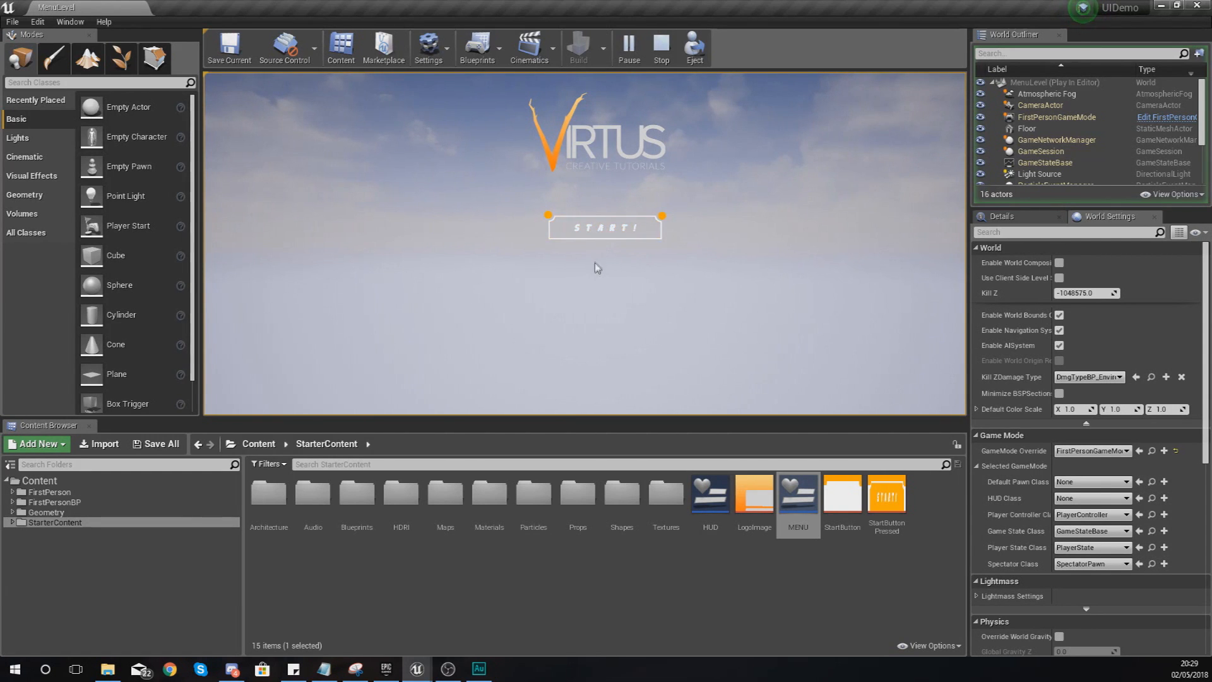
{"action": "left_click", "coordinate": [660, 47]}
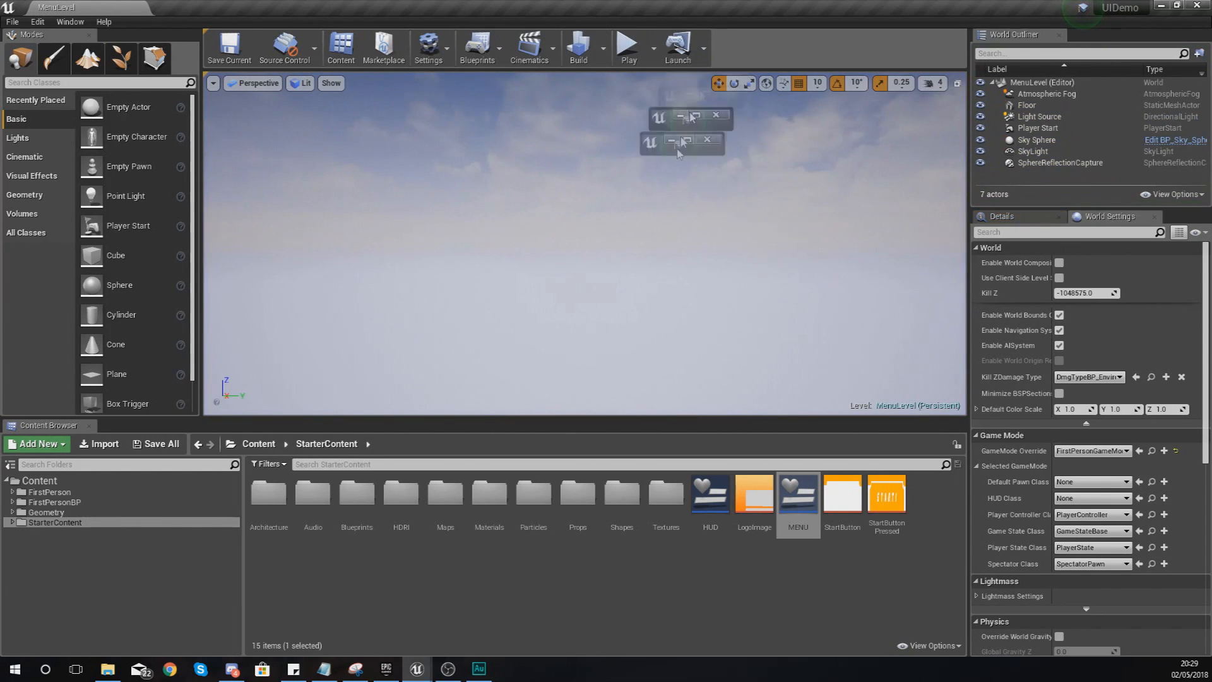
Step: Edit the MENU widget and create the OnClicked event for the START button
{"action": "double_click", "coordinate": [798, 495]}
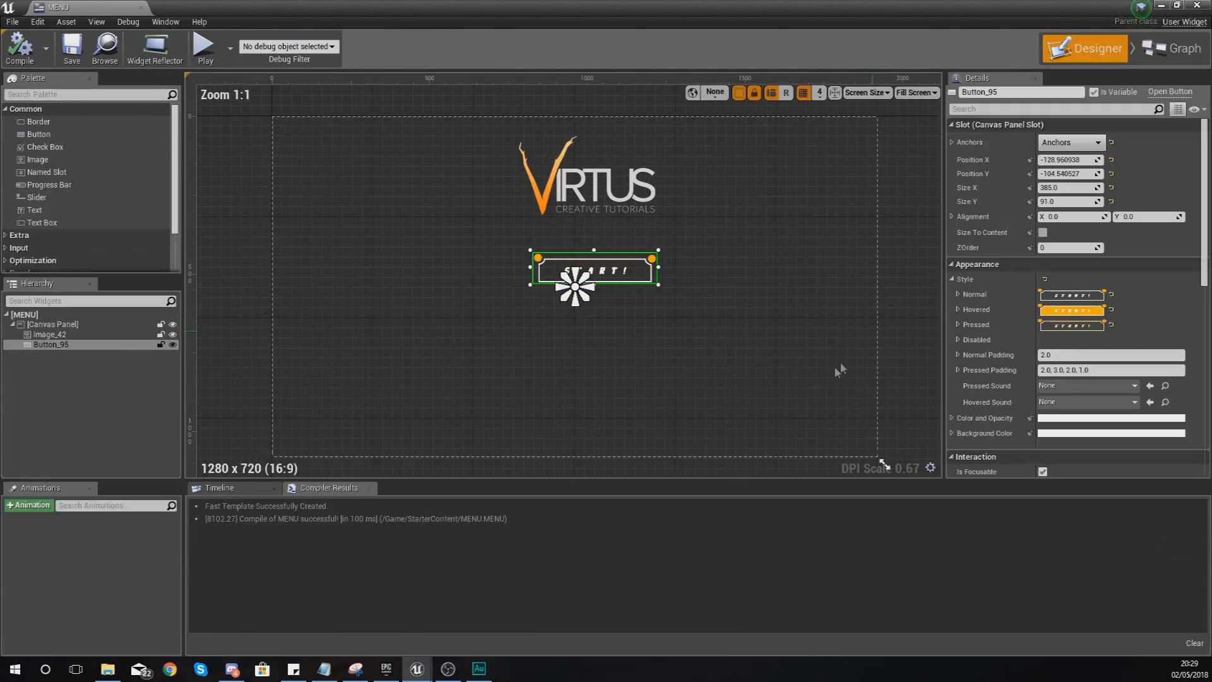
{"action": "scroll", "scroll_direction": "down", "scroll_amount": 3}
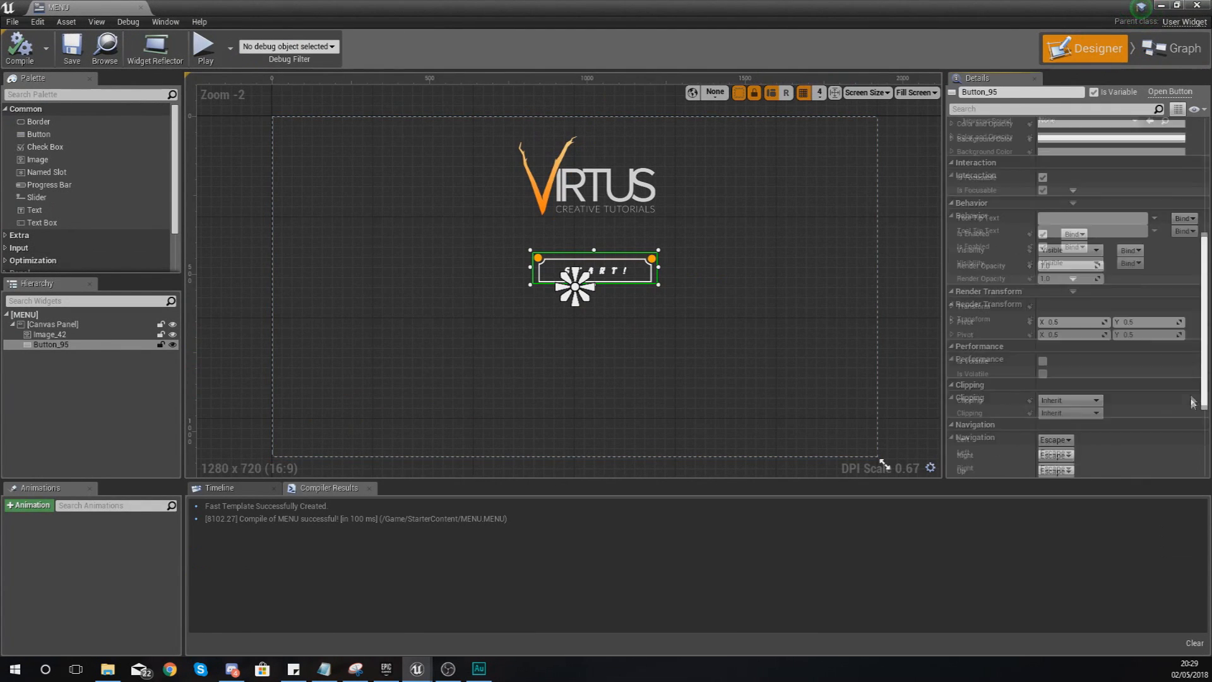
{"action": "scroll", "scroll_direction": "down", "scroll_amount": 3}
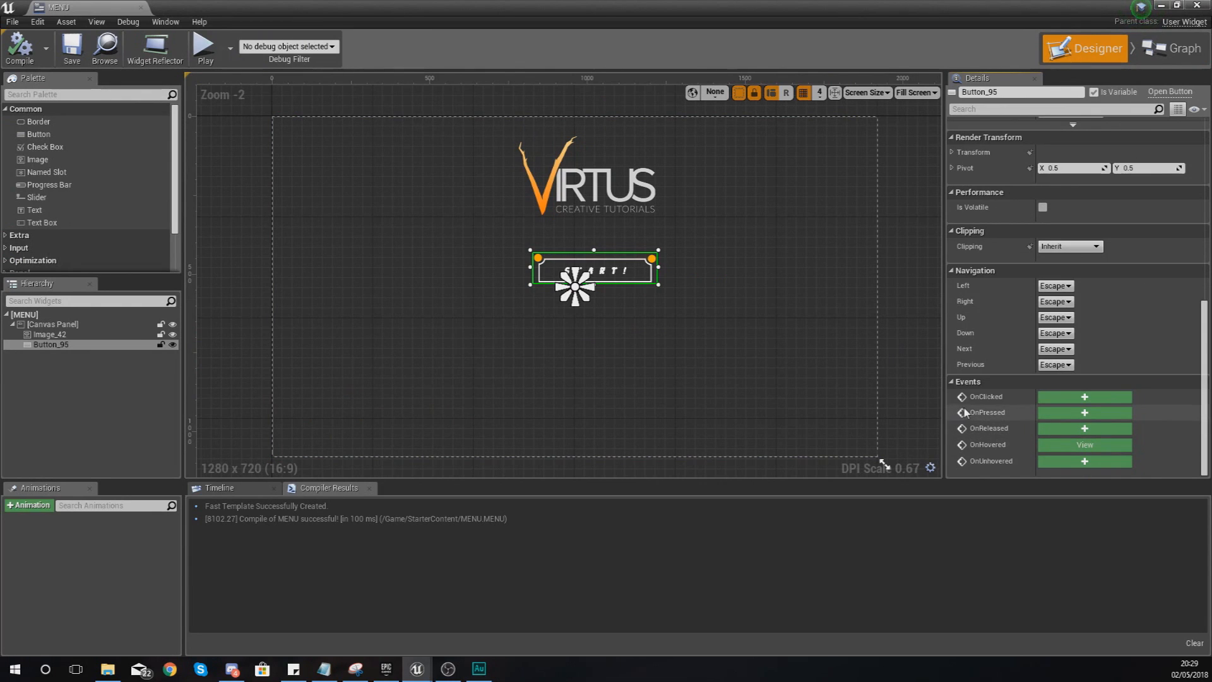
{"action": "mouse_move", "coordinate": [1085, 396]}
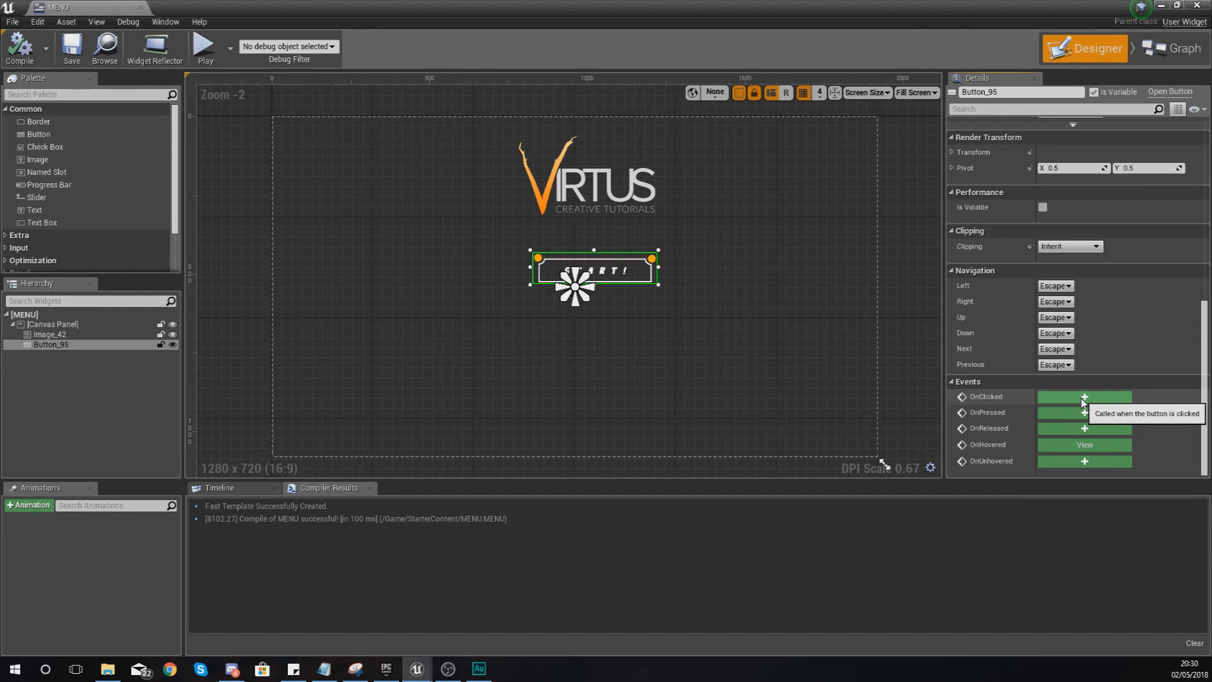
{"action": "left_click", "coordinate": [1083, 396]}
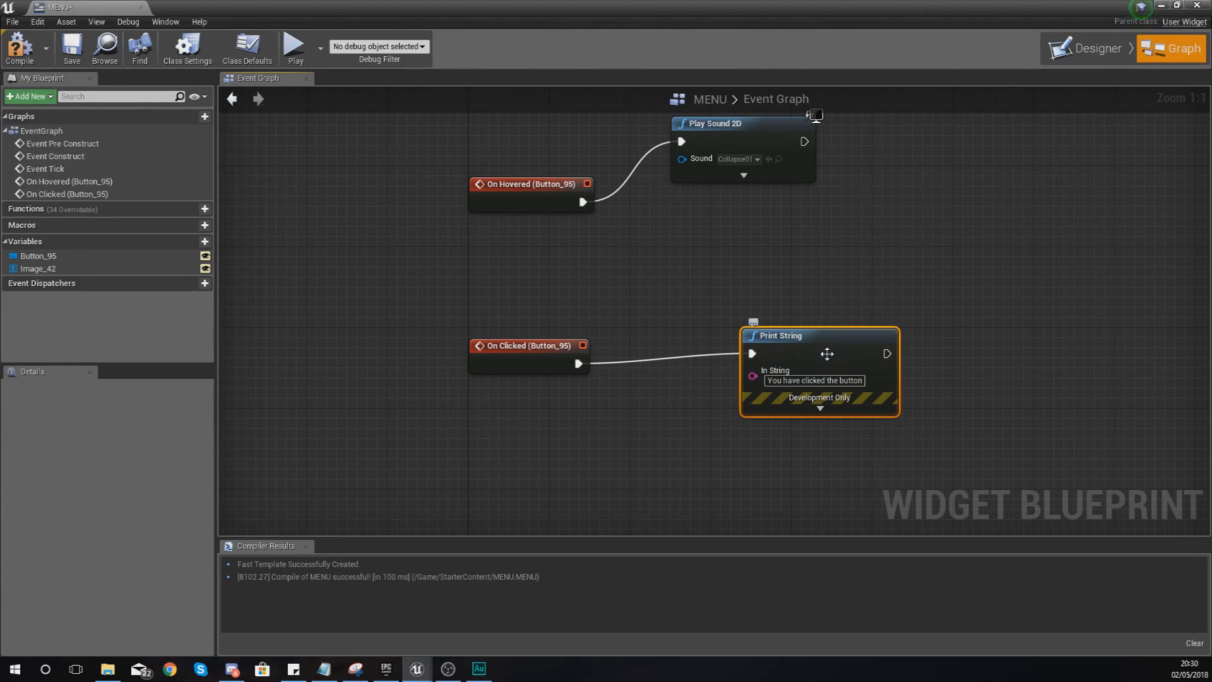
{"action": "mouse_move", "coordinate": [812, 356]}
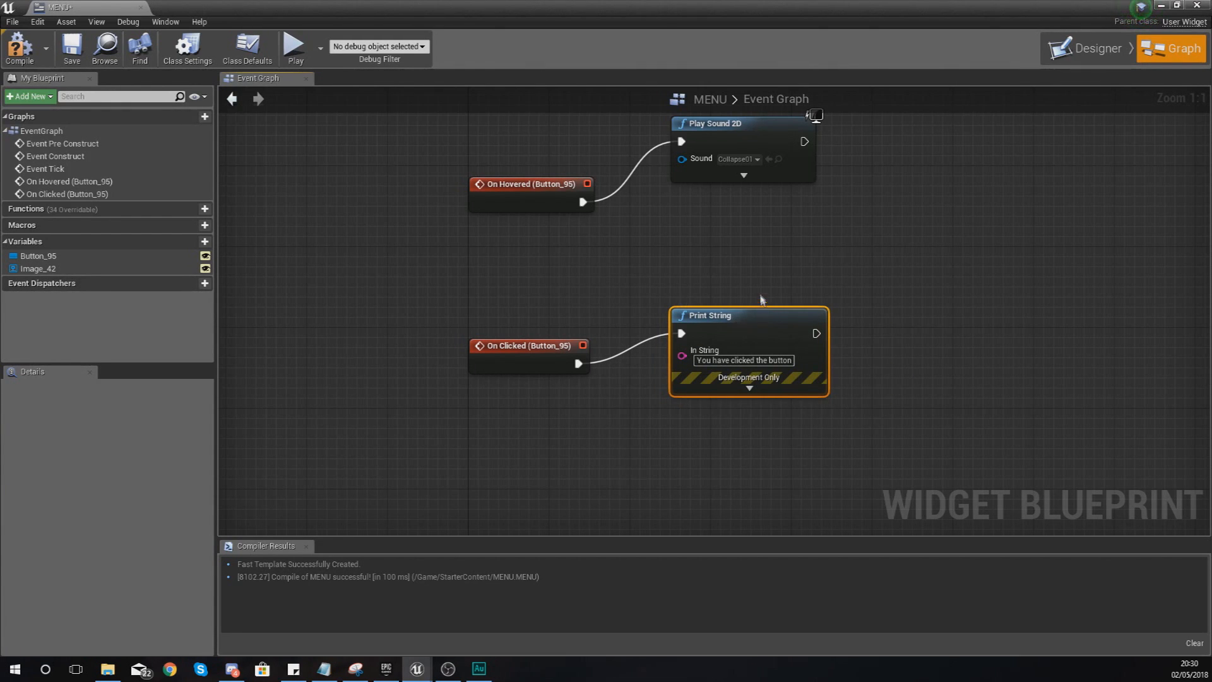
Step: Return to the level editor with the click-to-Print String graph in place
{"action": "left_click", "coordinate": [19, 47]}
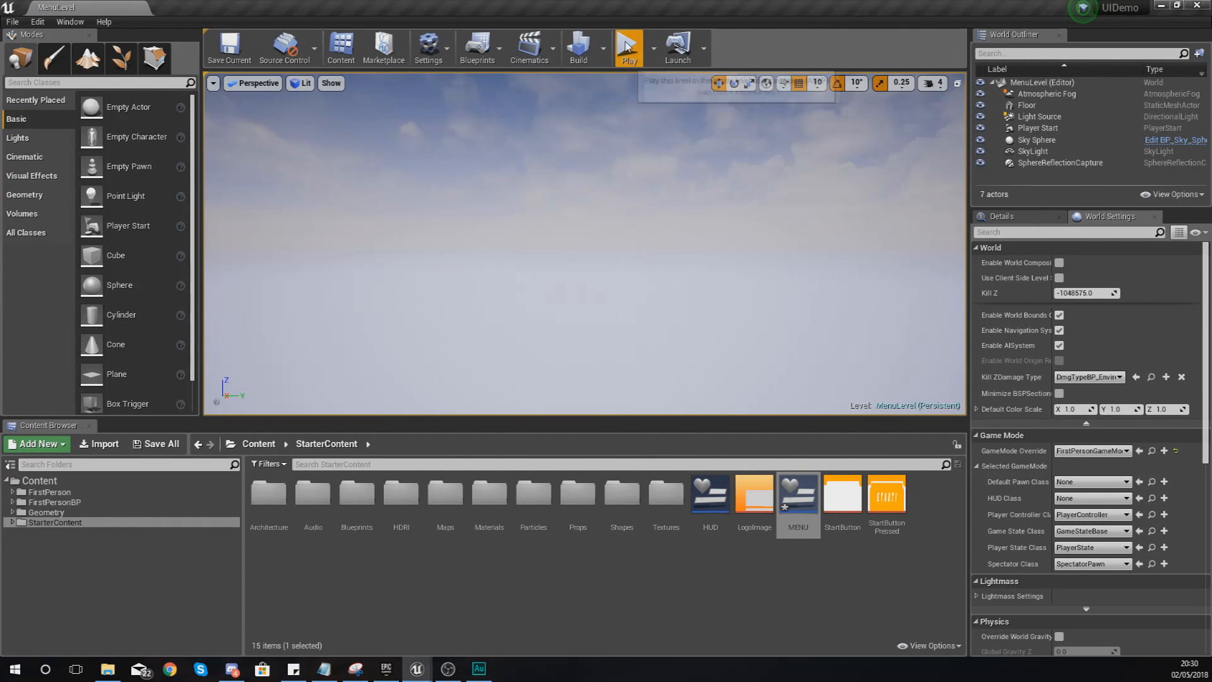
Step: Play the level and click START repeatedly to see 'You have clicked the button' printed
{"action": "left_click", "coordinate": [628, 47]}
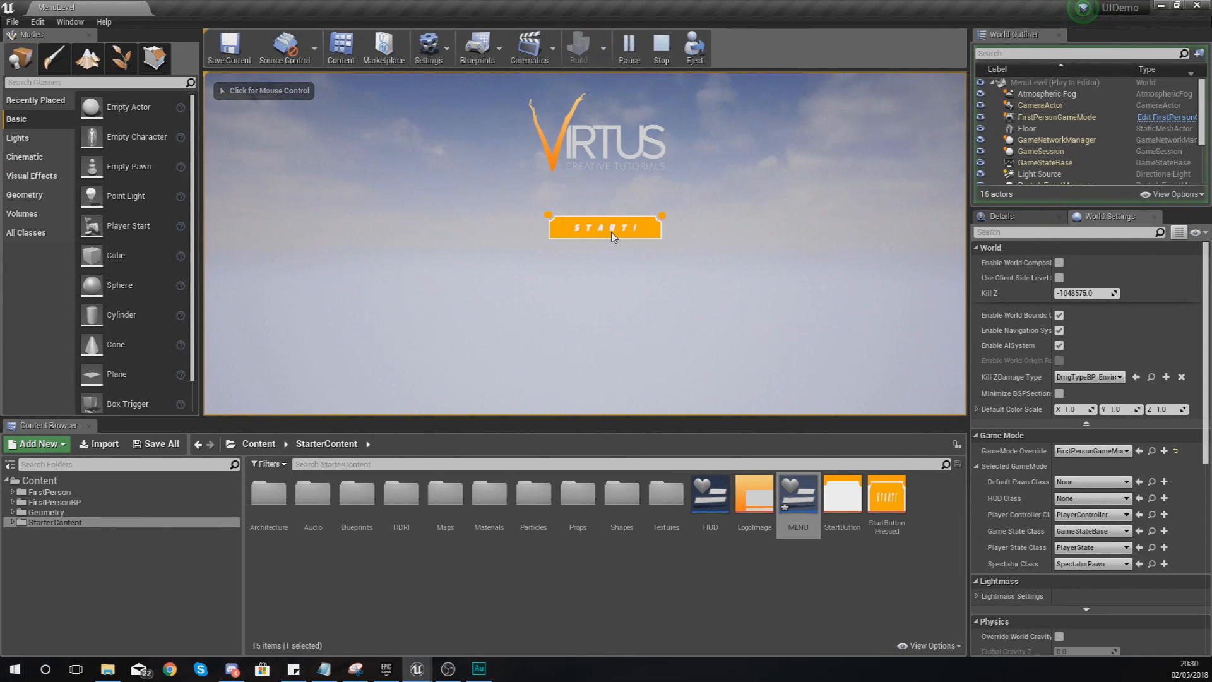
{"action": "left_click", "coordinate": [605, 227]}
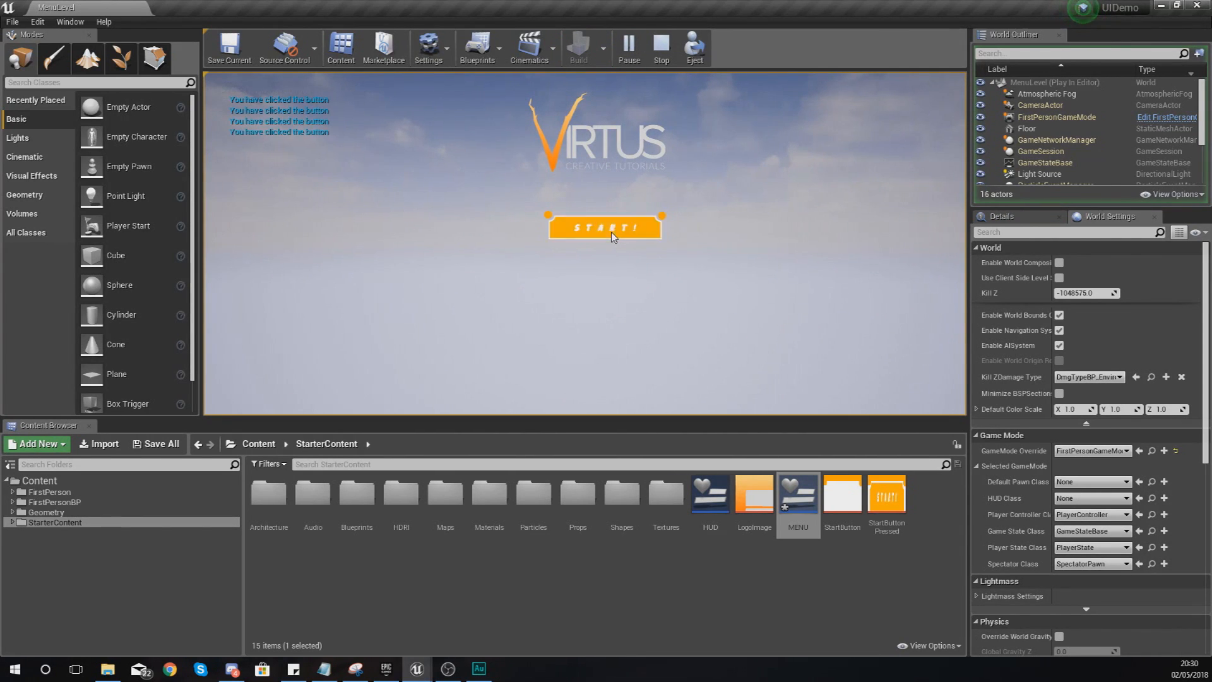
{"action": "left_click", "coordinate": [604, 226]}
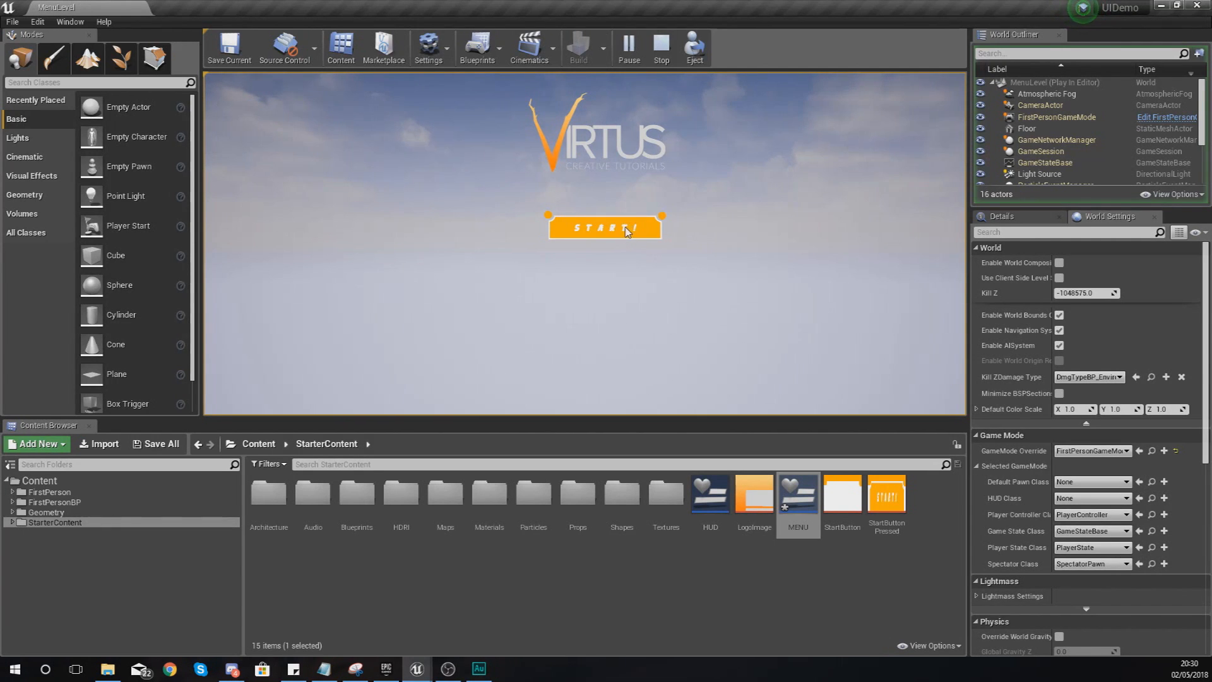
{"action": "double_click", "coordinate": [798, 494]}
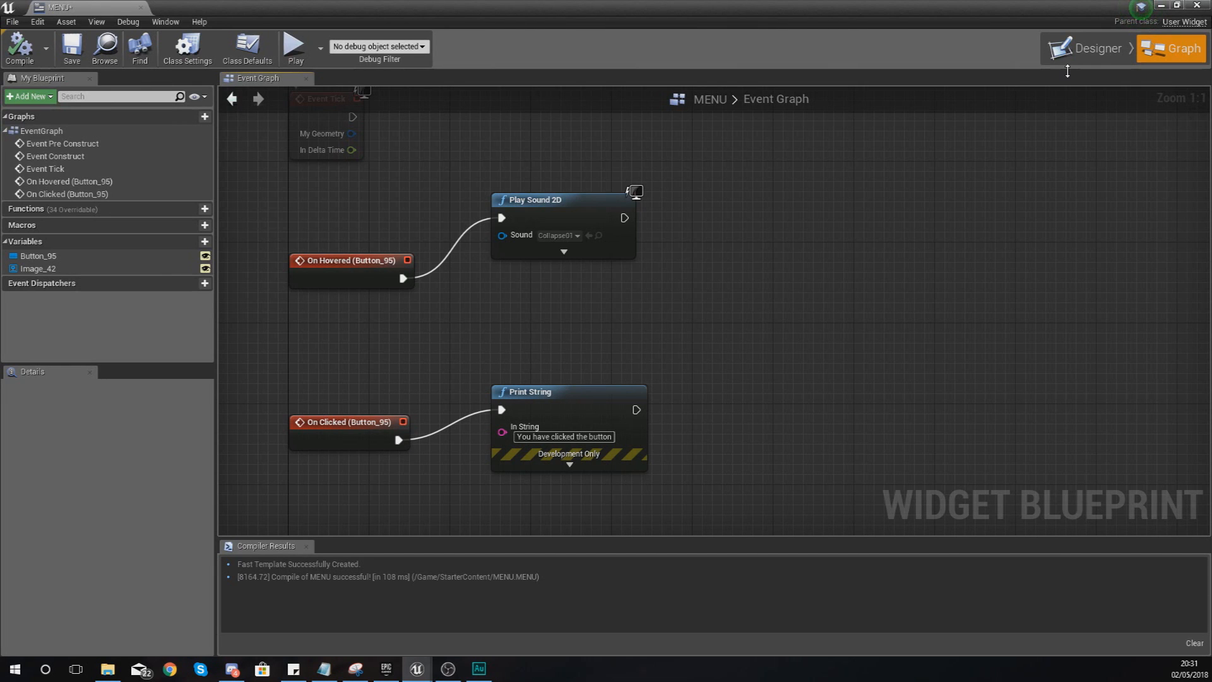
Step: Switch the MENU widget to the Designer layout showing the START! button
{"action": "left_click", "coordinate": [1093, 48]}
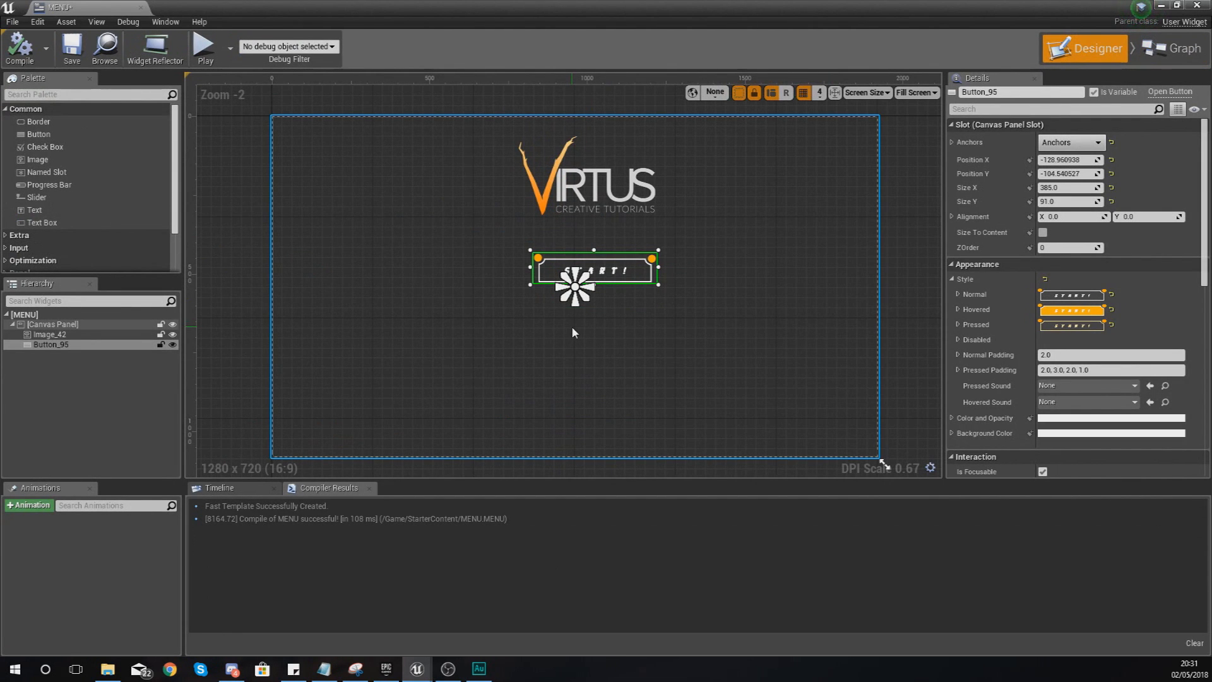
{"action": "mouse_move", "coordinate": [578, 329]}
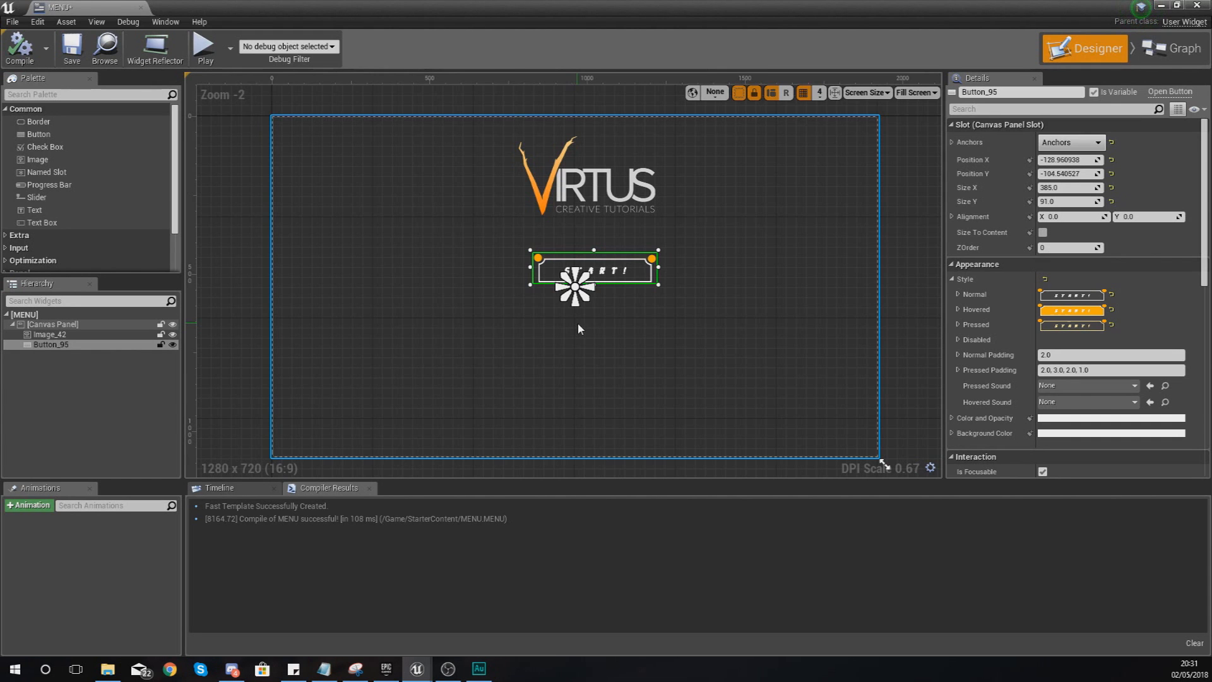
{"action": "mouse_move", "coordinate": [578, 312]}
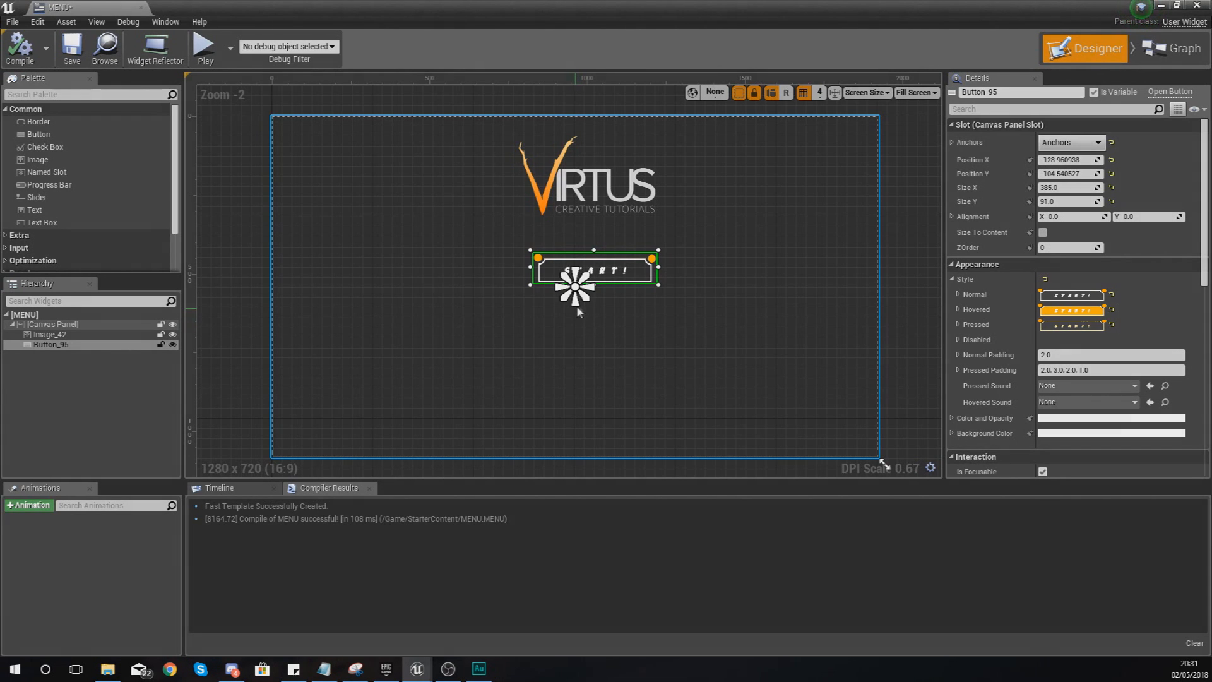